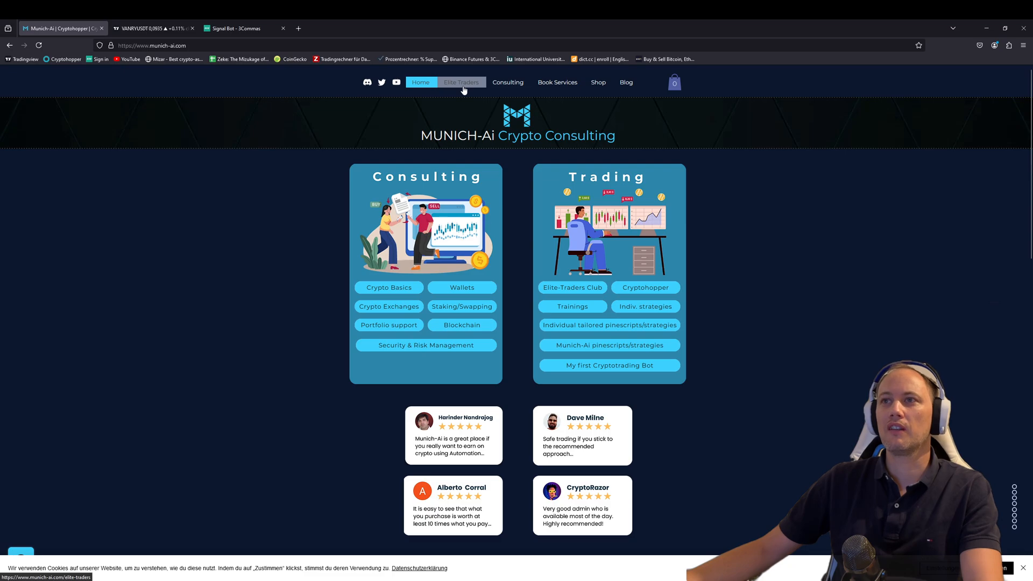
Go to the Elite Traders page and scroll through the €49 club membership offer.
{"action": "left_click", "coordinate": [462, 83]}
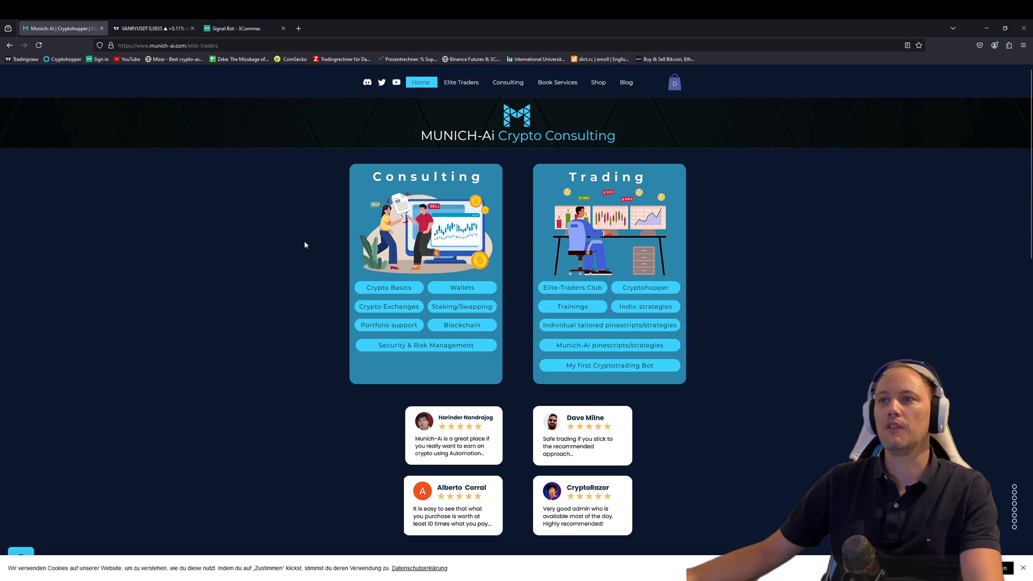
{"action": "left_click", "coordinate": [462, 83]}
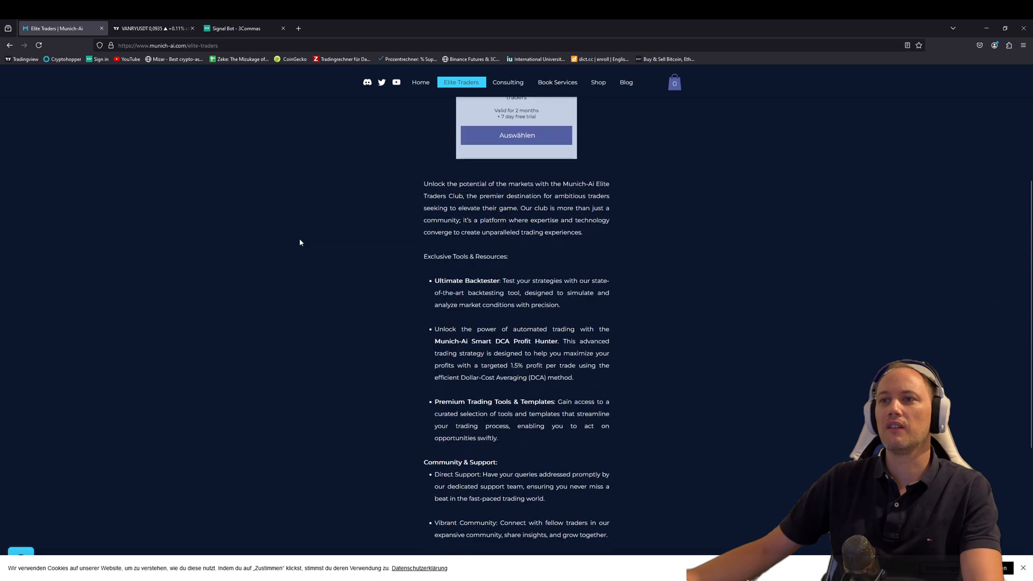
{"action": "mouse_move", "coordinate": [367, 415]}
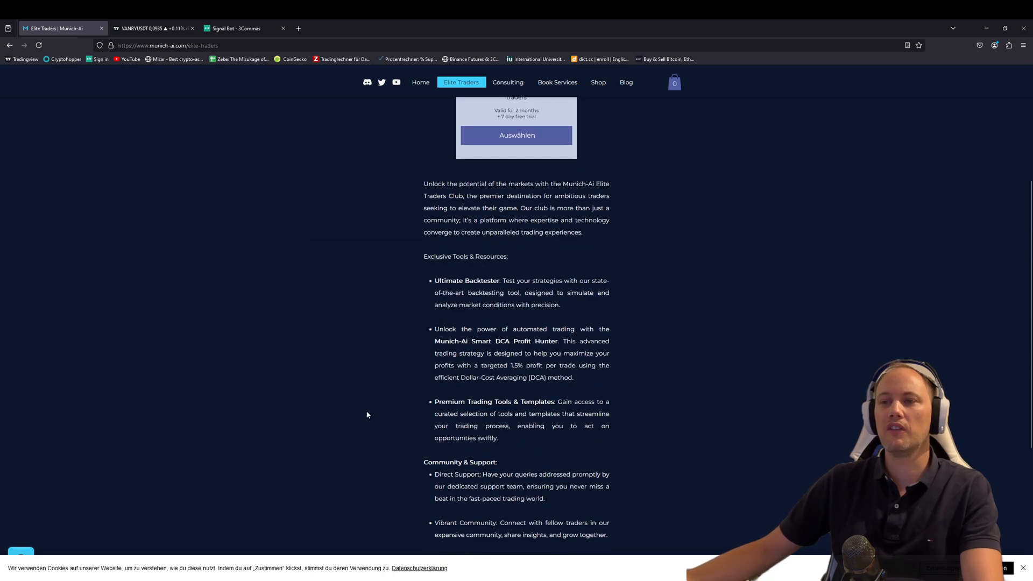
{"action": "scroll", "scroll_direction": "down", "scroll_amount": 3}
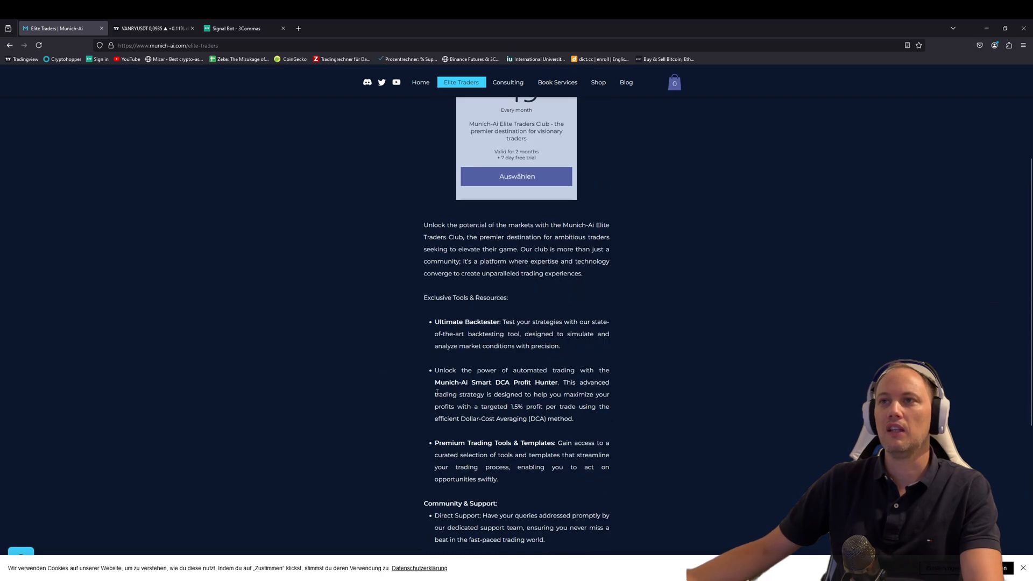
{"action": "mouse_move", "coordinate": [409, 389]}
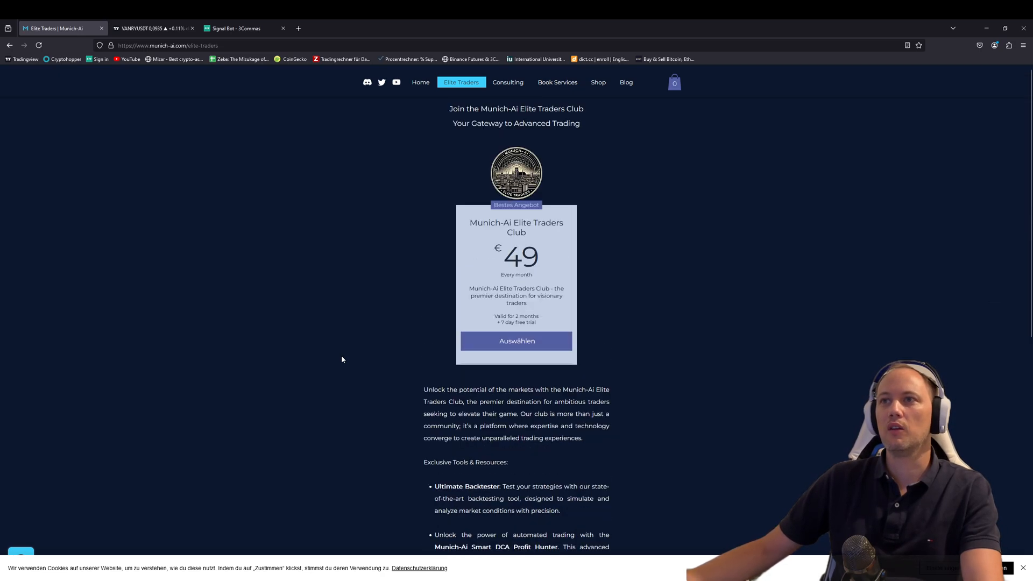
{"action": "mouse_move", "coordinate": [378, 118]}
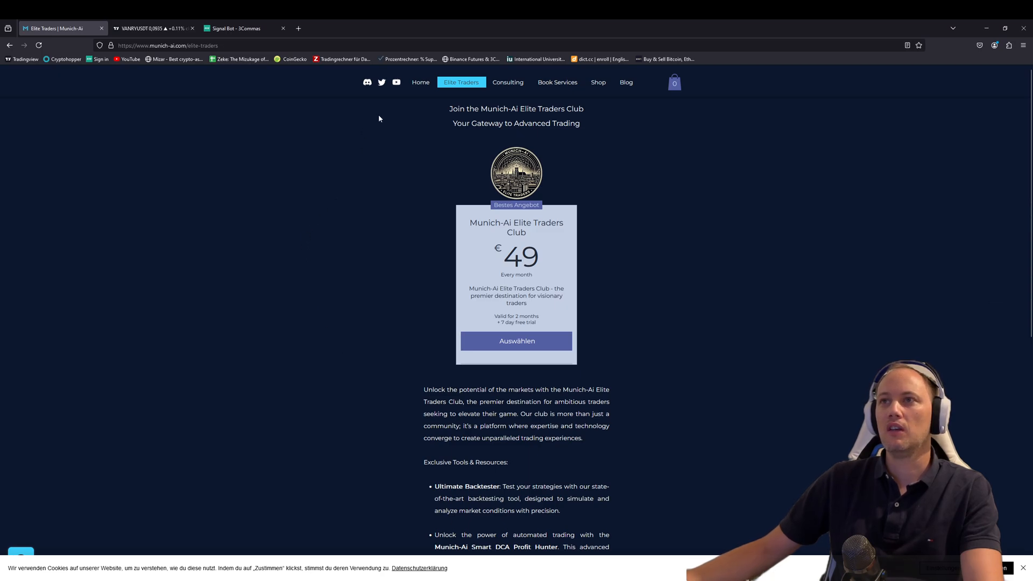
{"action": "mouse_move", "coordinate": [402, 160]}
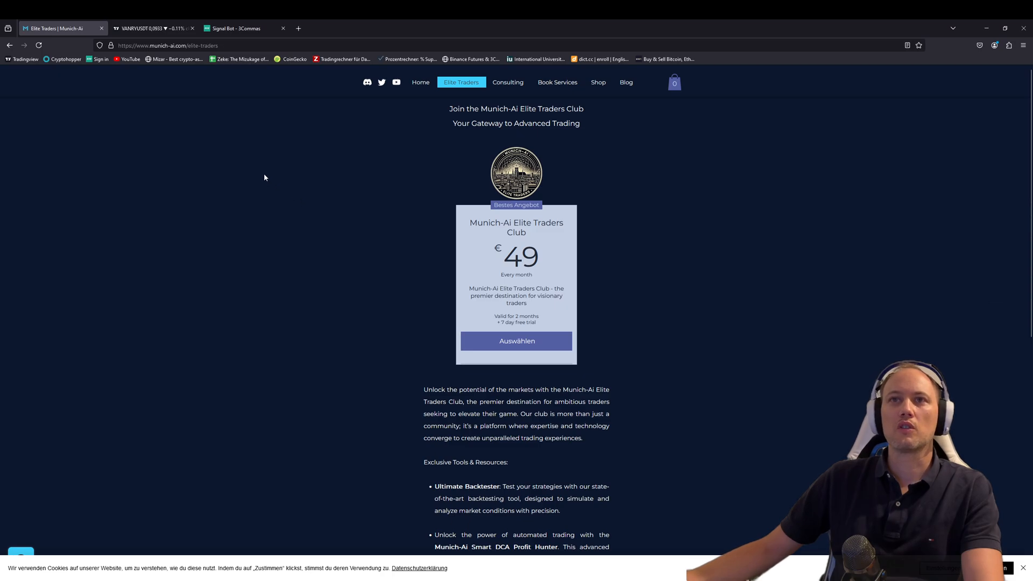
Show the VANRY/USDT chart and briefly review the Indikatoren favourites list.
{"action": "left_click", "coordinate": [154, 28]}
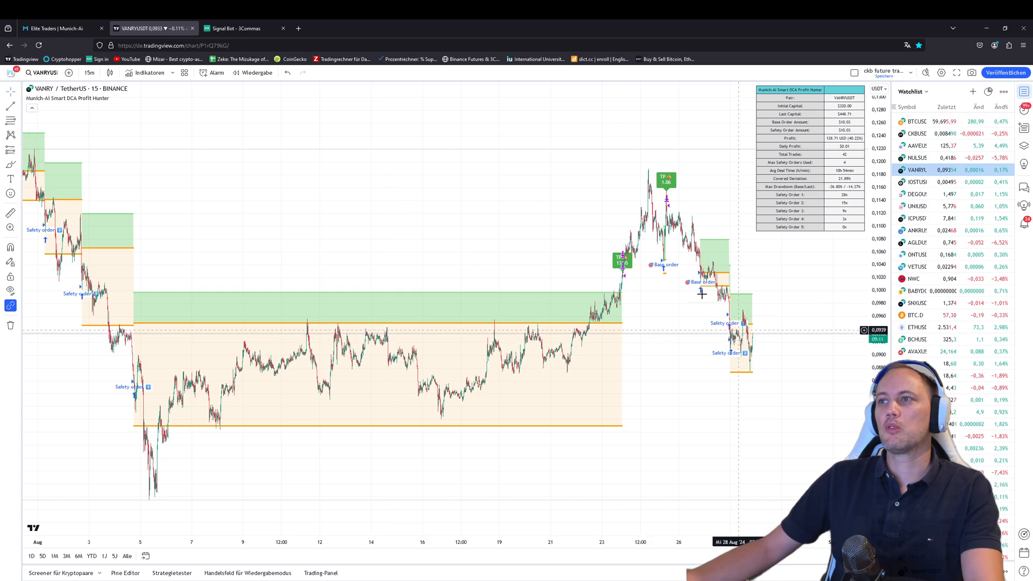
{"action": "mouse_move", "coordinate": [142, 78]}
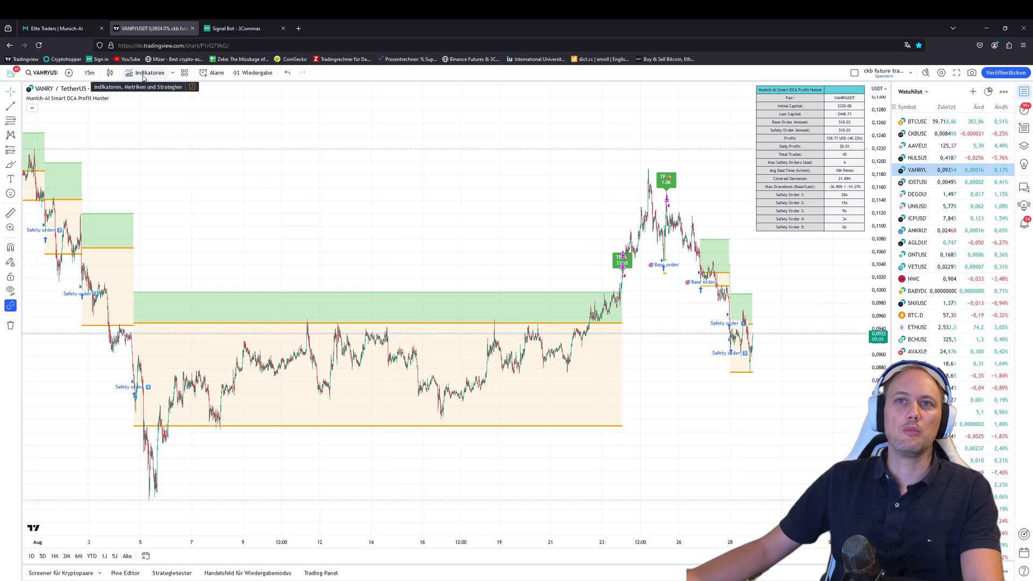
{"action": "left_click", "coordinate": [149, 72]}
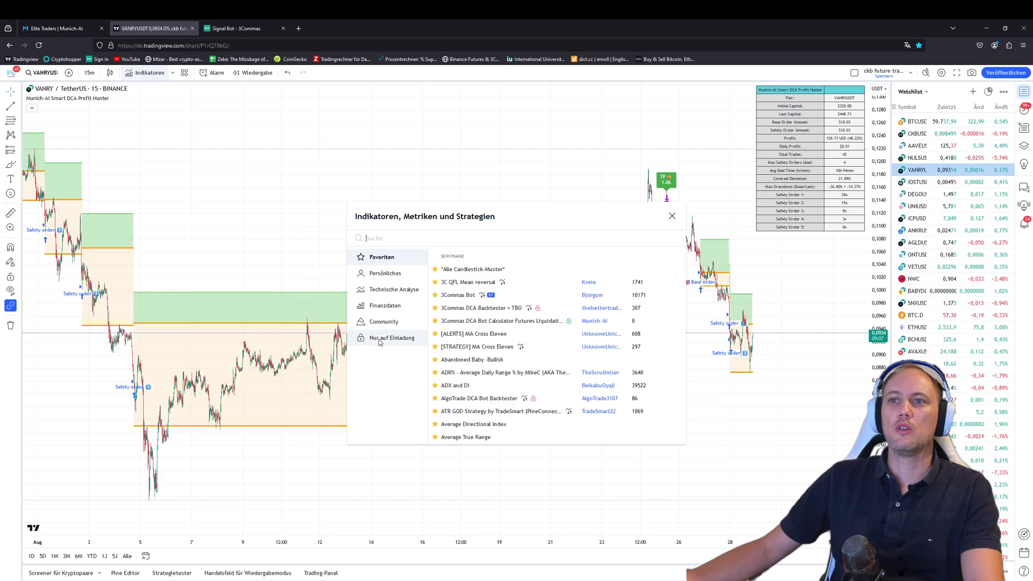
{"action": "mouse_move", "coordinate": [206, 154]}
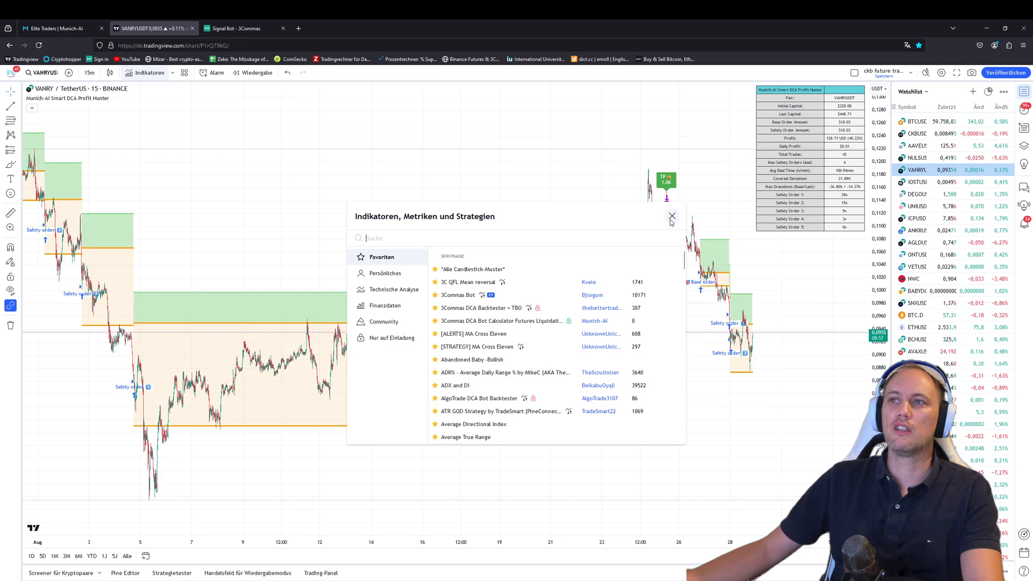
{"action": "left_click", "coordinate": [671, 216]}
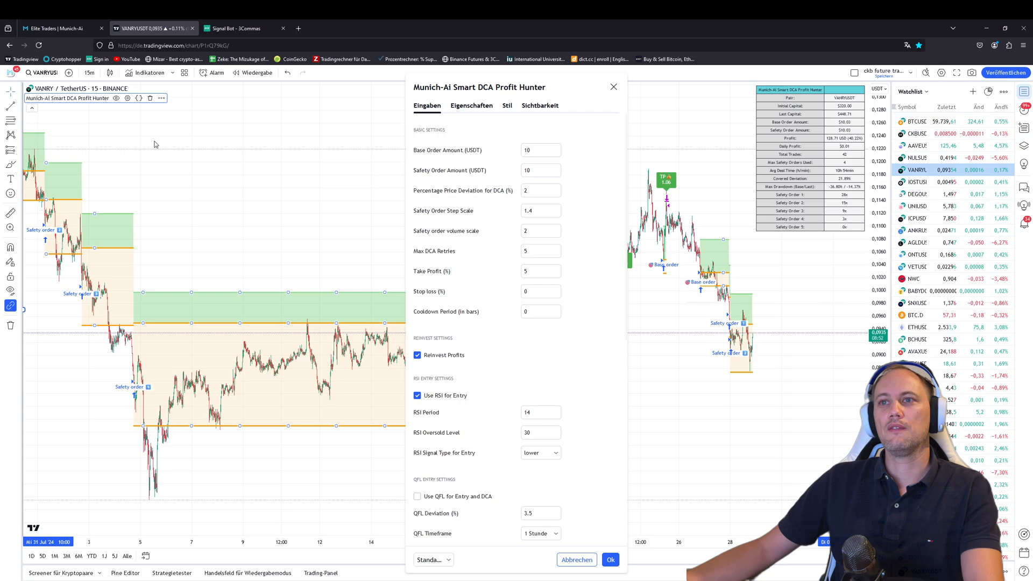
{"action": "scroll", "scroll_direction": "down", "scroll_amount": 3}
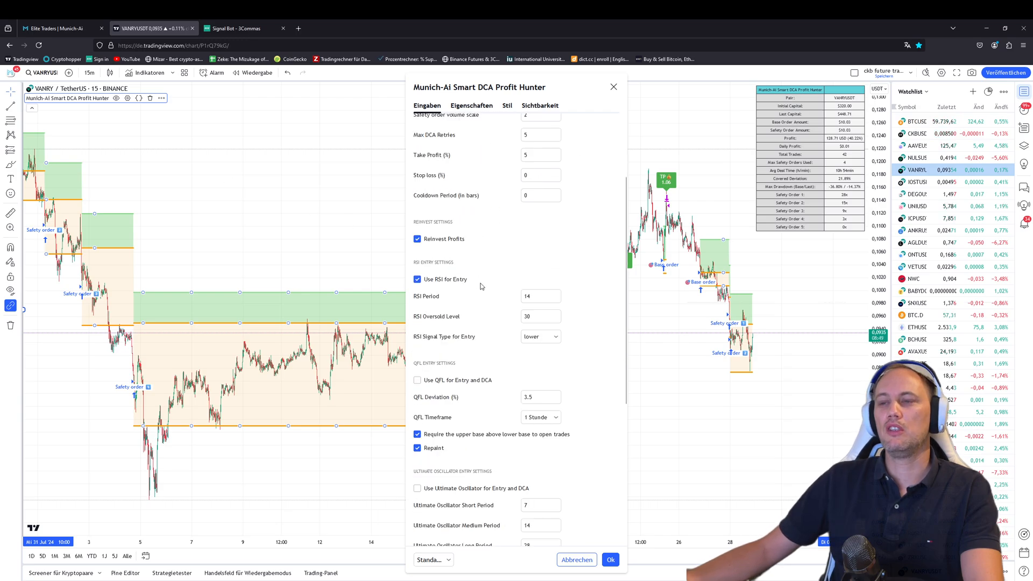
{"action": "scroll", "scroll_direction": "down", "scroll_amount": 3}
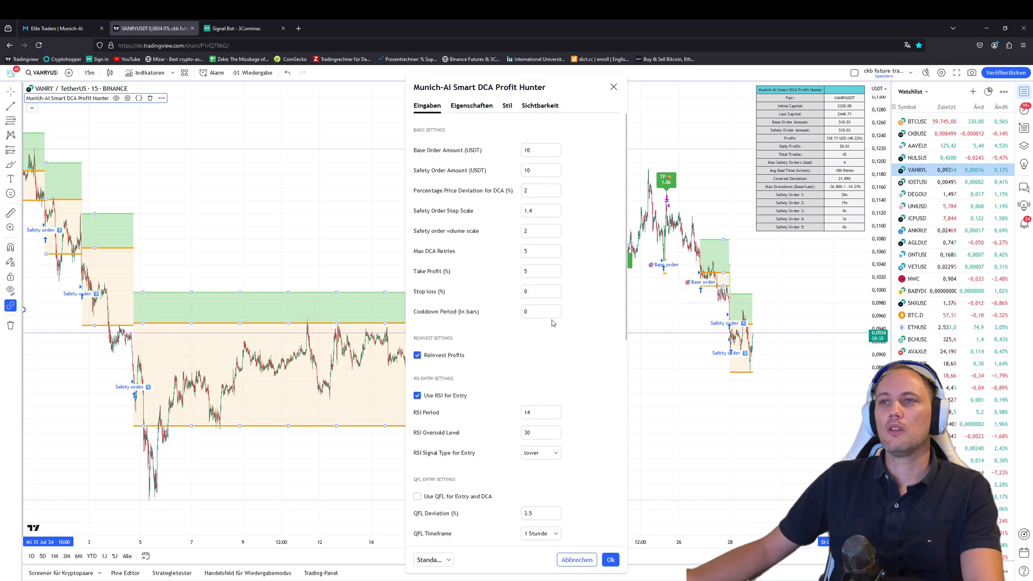
{"action": "mouse_move", "coordinate": [470, 445]}
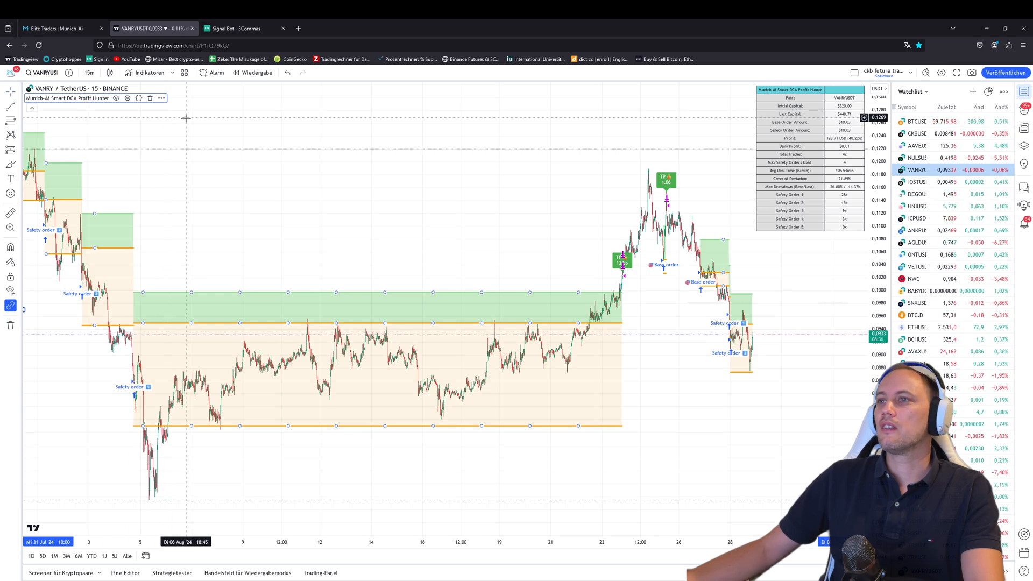
Review the Smart DCA strategy's options menu and the chart's symbol search without changes.
{"action": "left_click", "coordinate": [162, 98]}
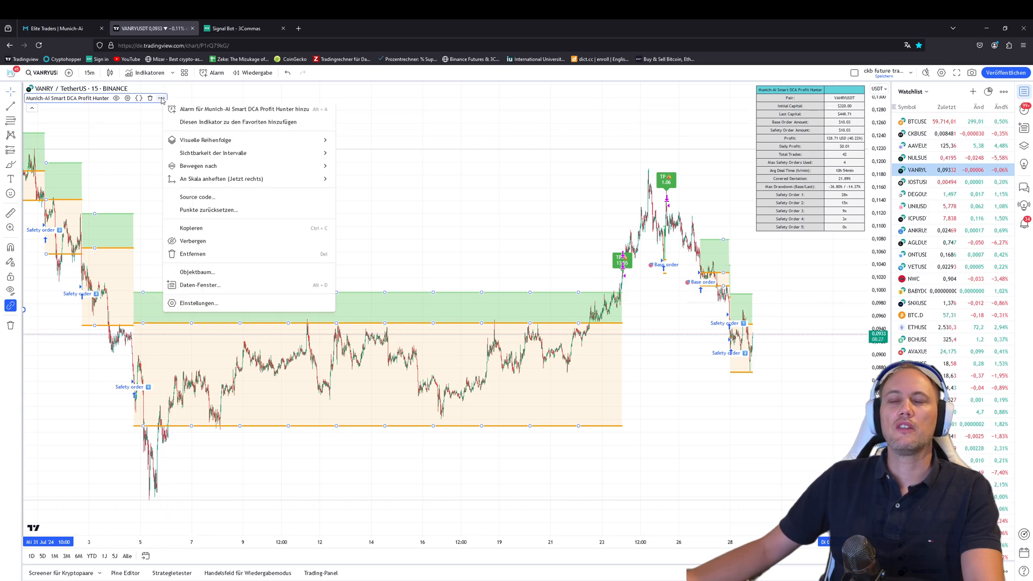
{"action": "left_click", "coordinate": [251, 109]}
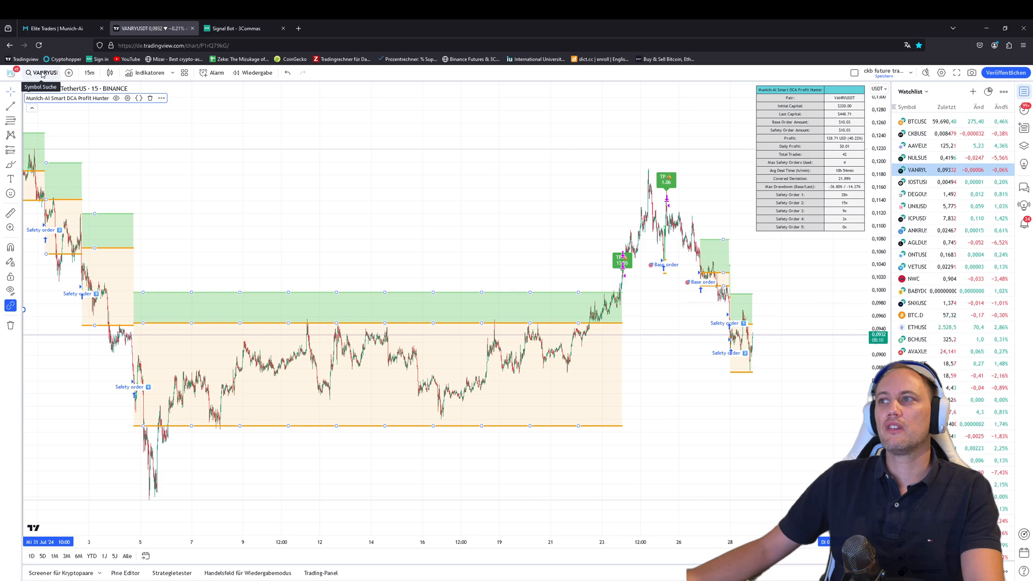
{"action": "left_click", "coordinate": [41, 72]}
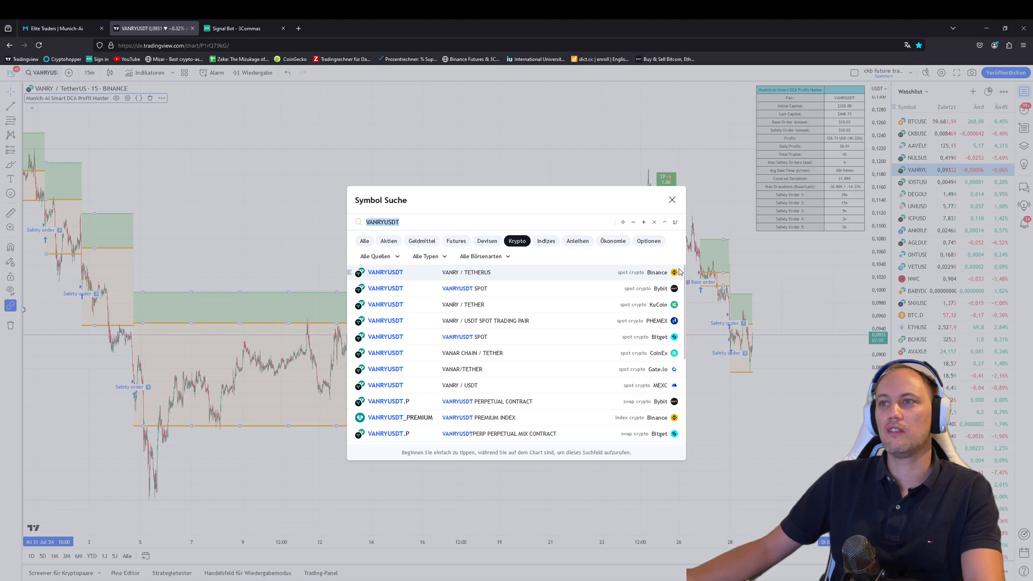
{"action": "mouse_move", "coordinate": [653, 293]}
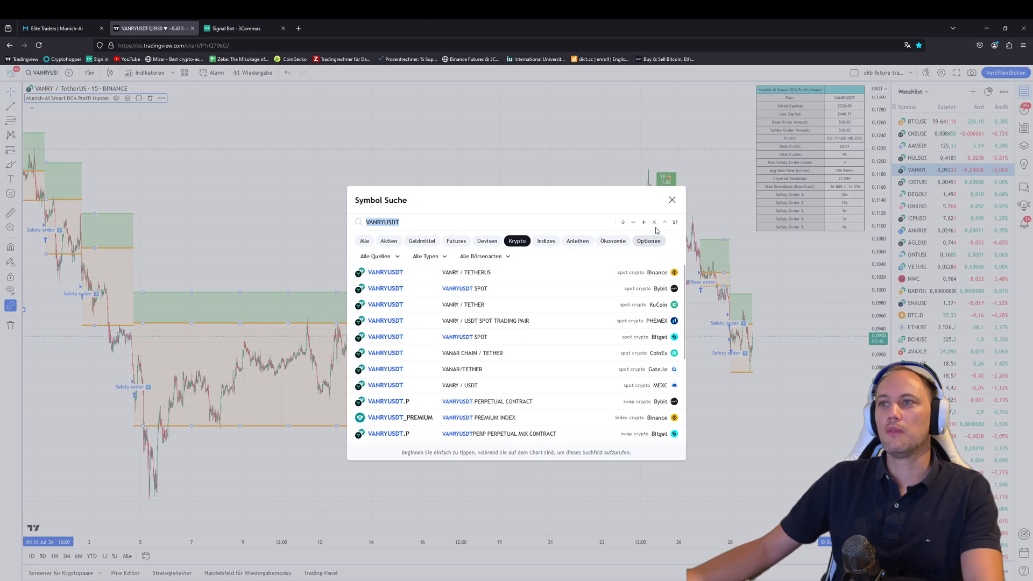
{"action": "left_click", "coordinate": [671, 199]}
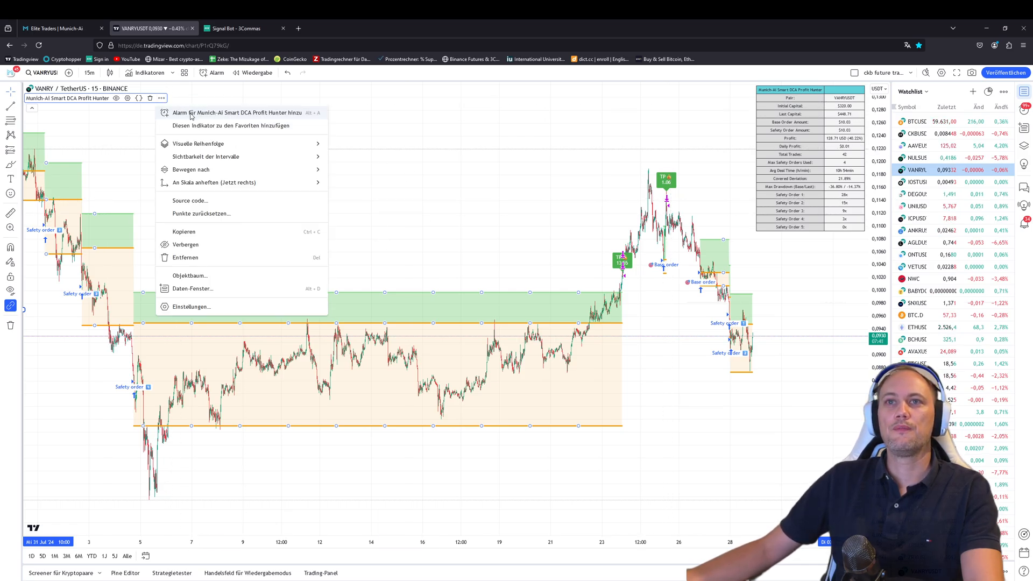
Add an alert for the Munich-Ai Smart DCA Profit Hunter strategy, then move to 3Commas.
{"action": "left_click", "coordinate": [237, 113]}
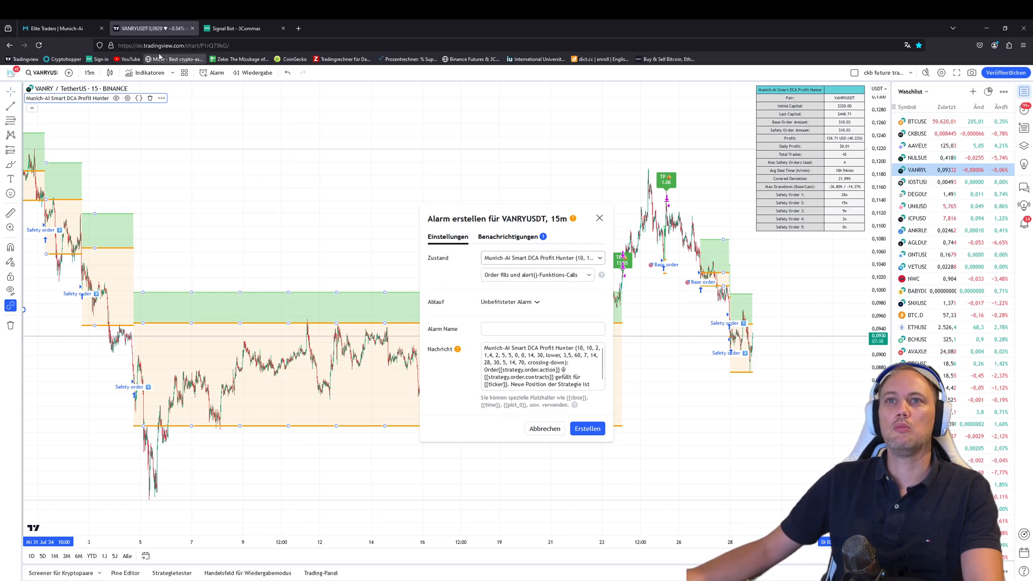
{"action": "left_click", "coordinate": [237, 28]}
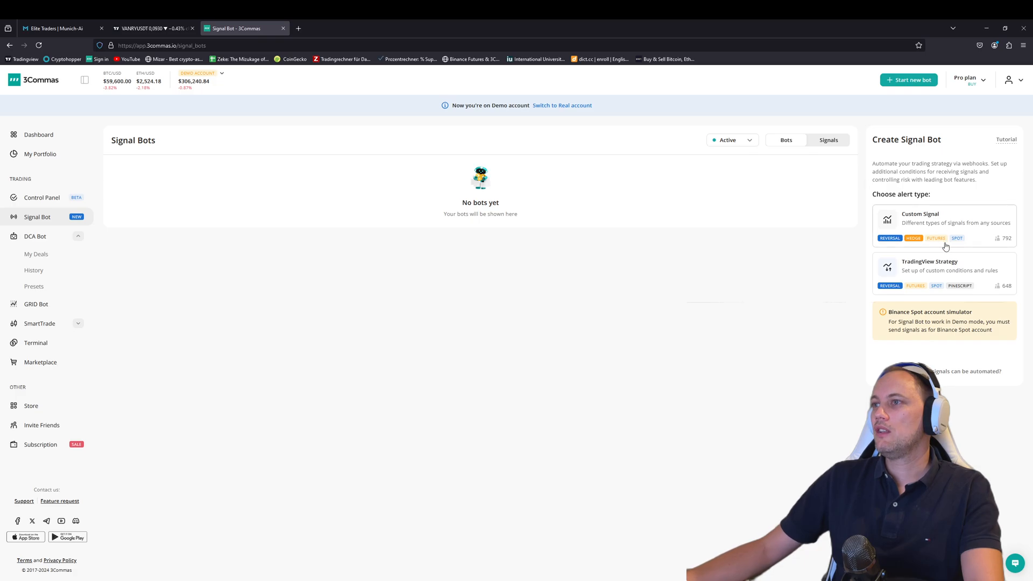
{"action": "mouse_move", "coordinate": [955, 285]}
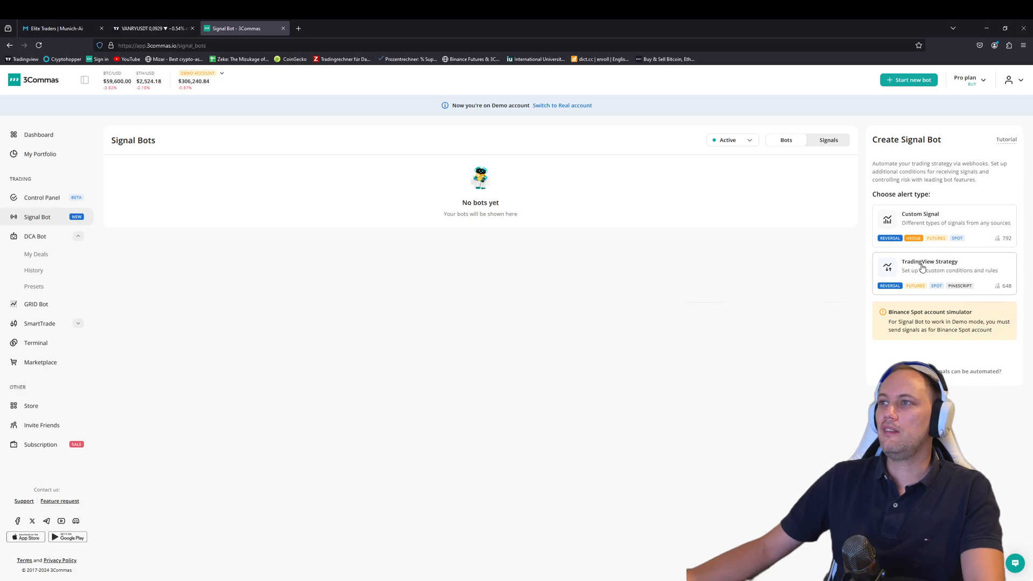
Choose the TradingView Strategy signal bot type to reveal its webhook URL.
{"action": "left_click", "coordinate": [920, 221]}
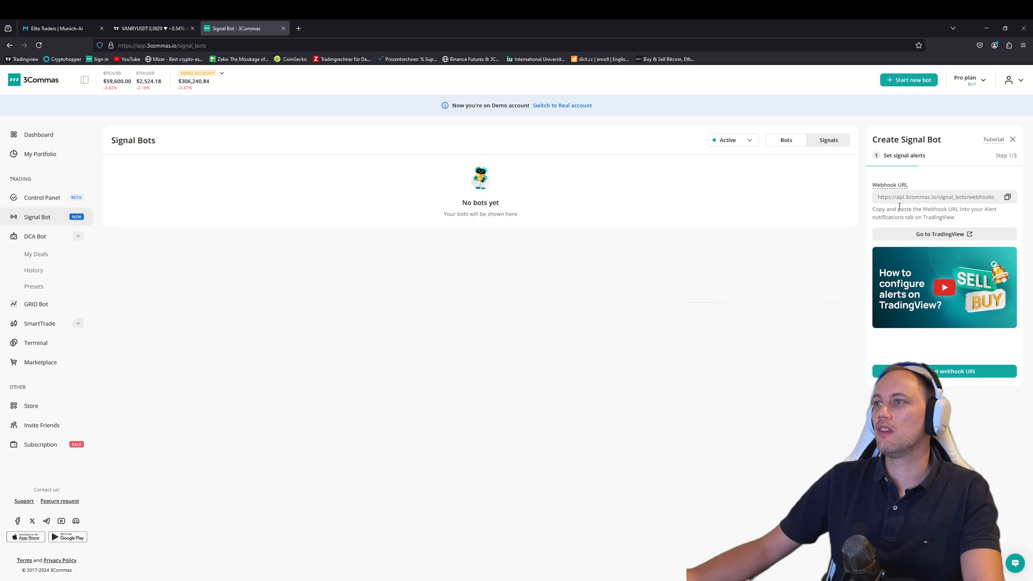
{"action": "mouse_move", "coordinate": [934, 201]}
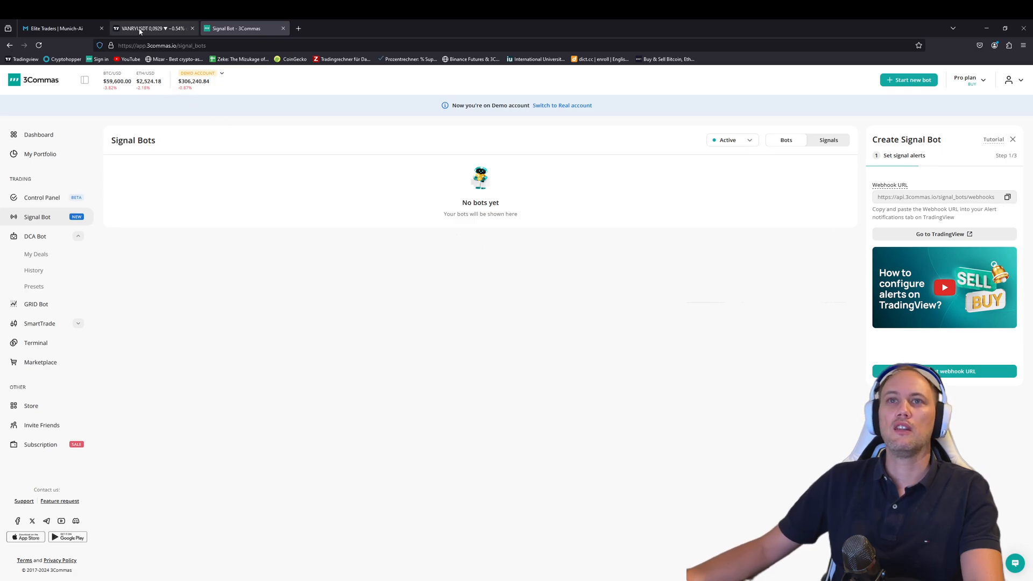
Enable Webhook URL in the alert's Benachrichtigungen and paste the 3Commas webhook address.
{"action": "left_click", "coordinate": [154, 28]}
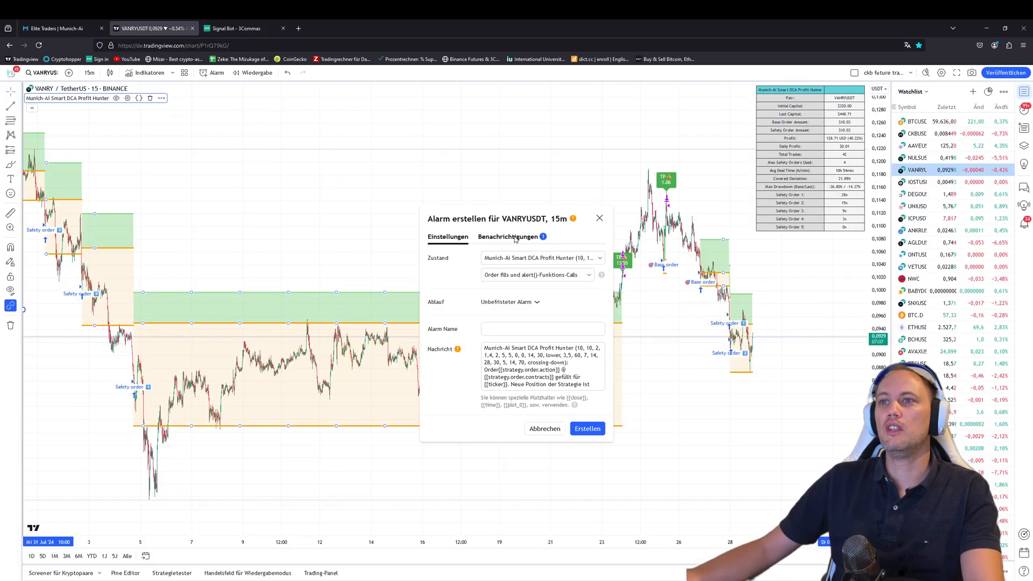
{"action": "left_click", "coordinate": [508, 237]}
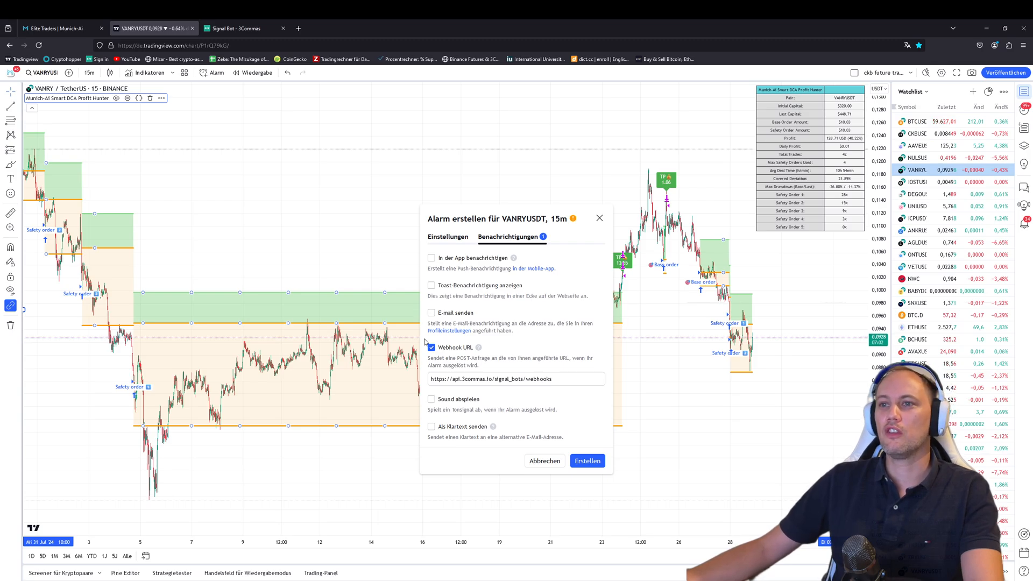
{"action": "left_click", "coordinate": [516, 378]}
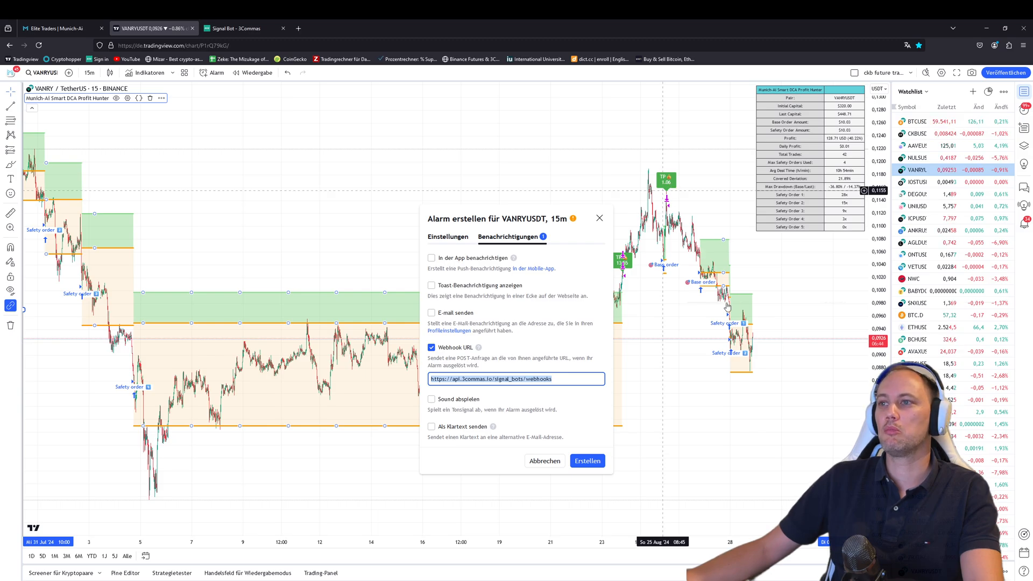
{"action": "mouse_move", "coordinate": [586, 461]}
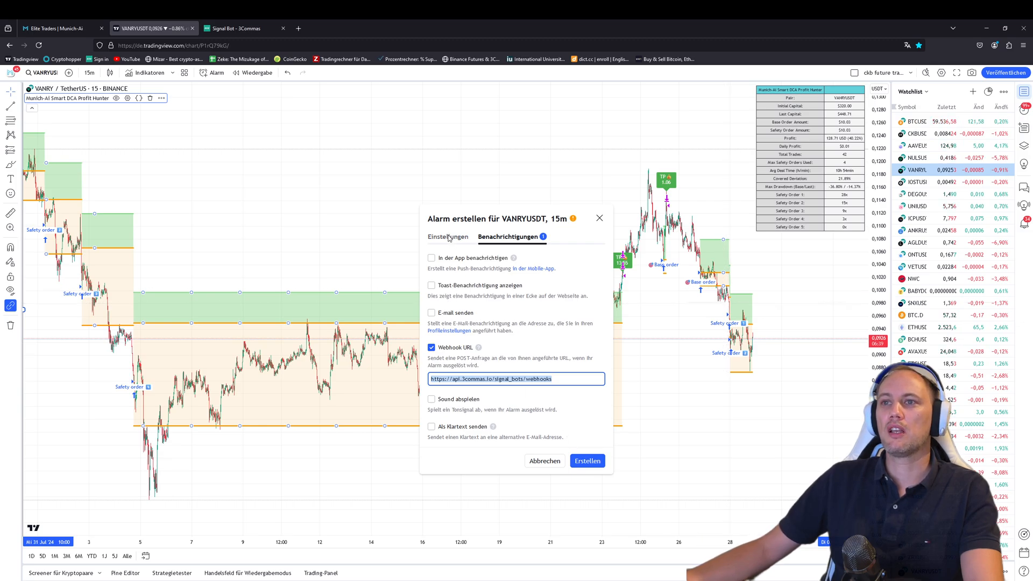
{"action": "left_click", "coordinate": [447, 237]}
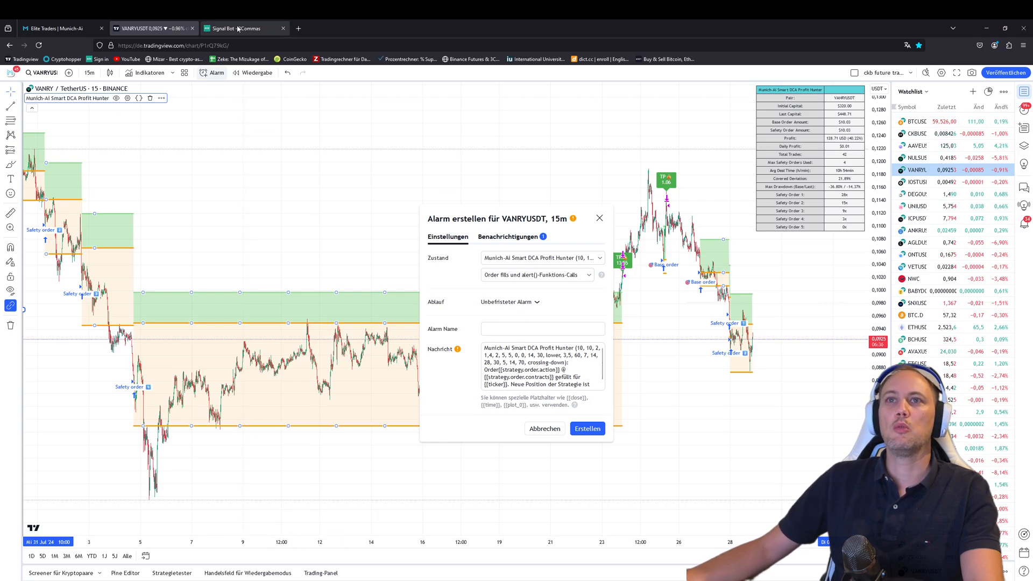
Search 'vanr' in the bot's Pairs list and select VANRY/USDT in place of BTC/USDT.
{"action": "left_click", "coordinate": [237, 28]}
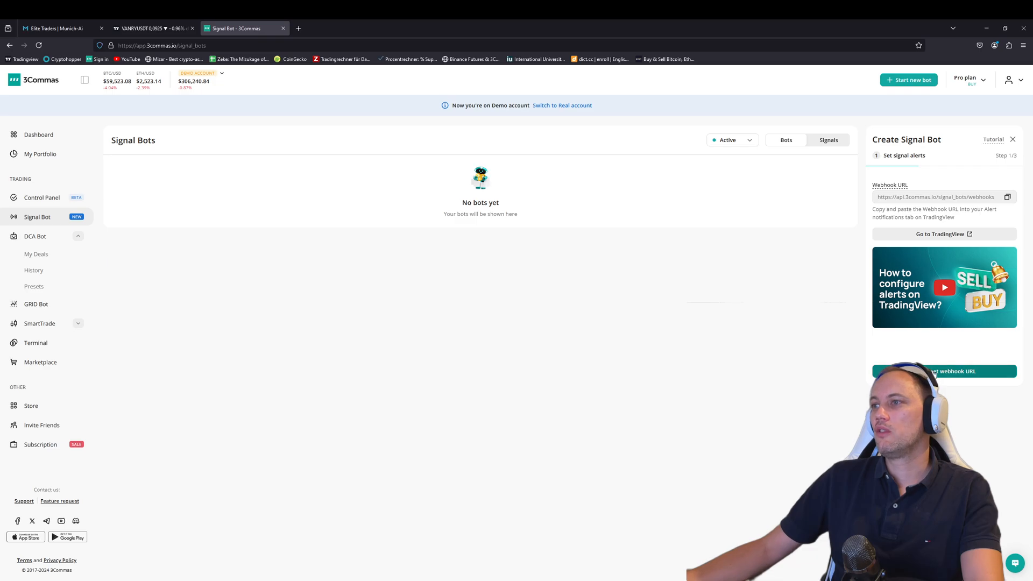
{"action": "left_click", "coordinate": [944, 372]}
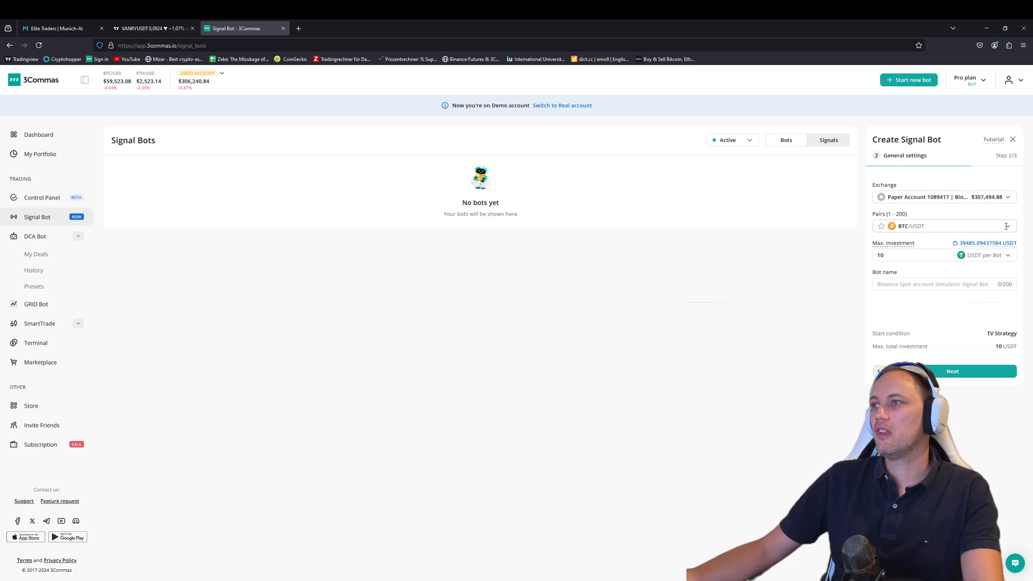
{"action": "left_click", "coordinate": [943, 225]}
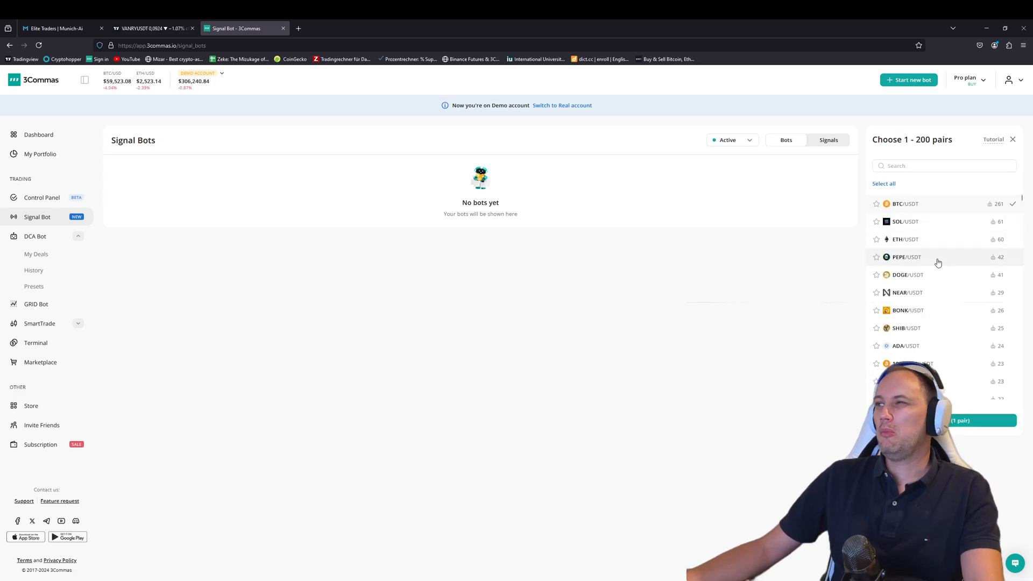
{"action": "mouse_move", "coordinate": [910, 216]}
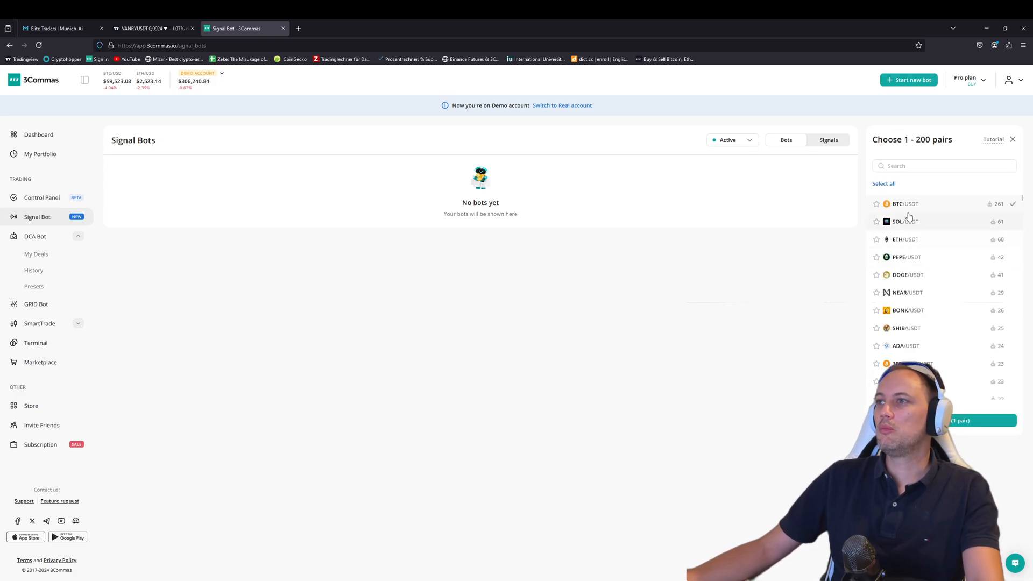
{"action": "left_click", "coordinate": [944, 166]}
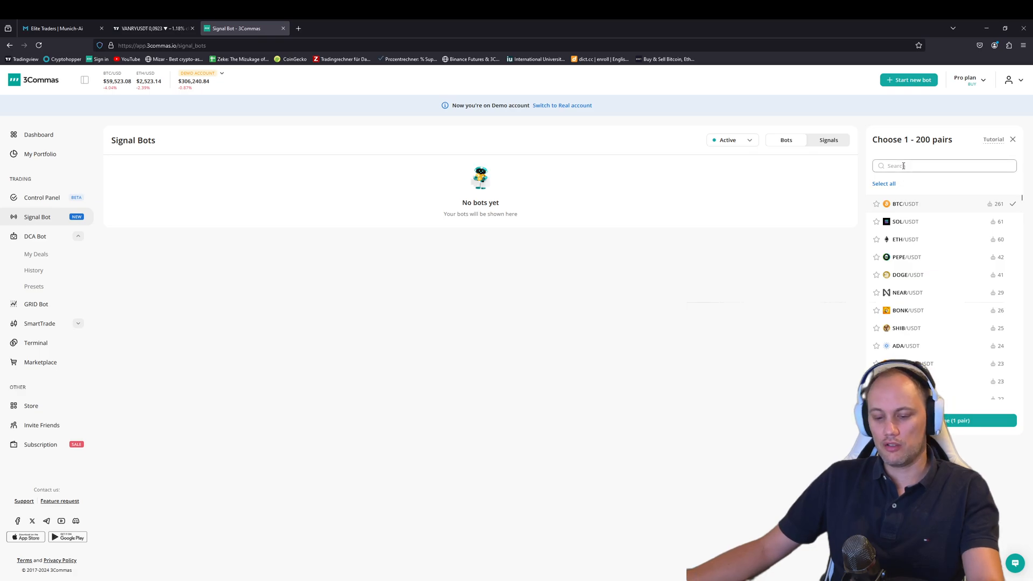
{"action": "type", "text": "vanr"}
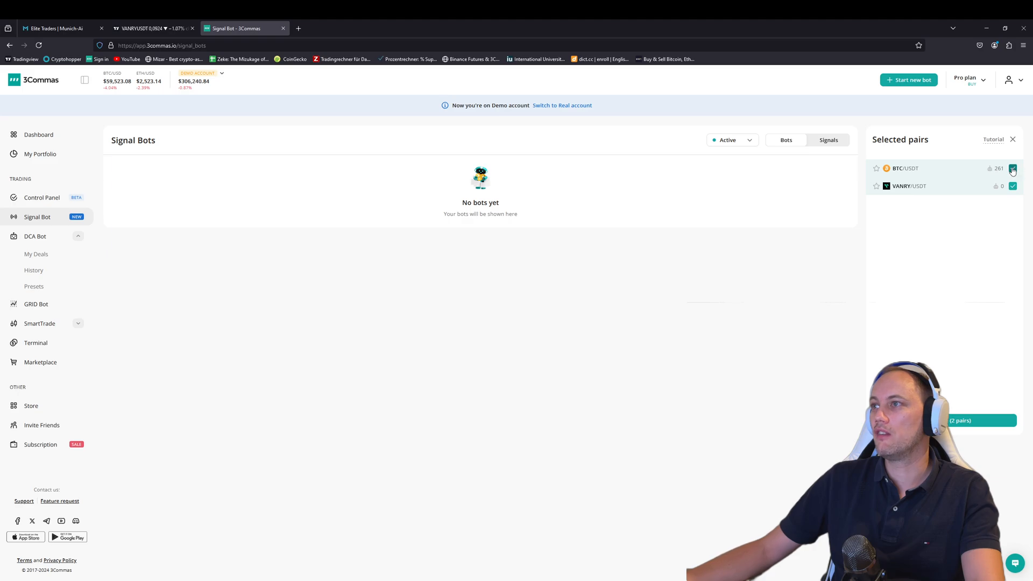
{"action": "left_click", "coordinate": [1013, 168]}
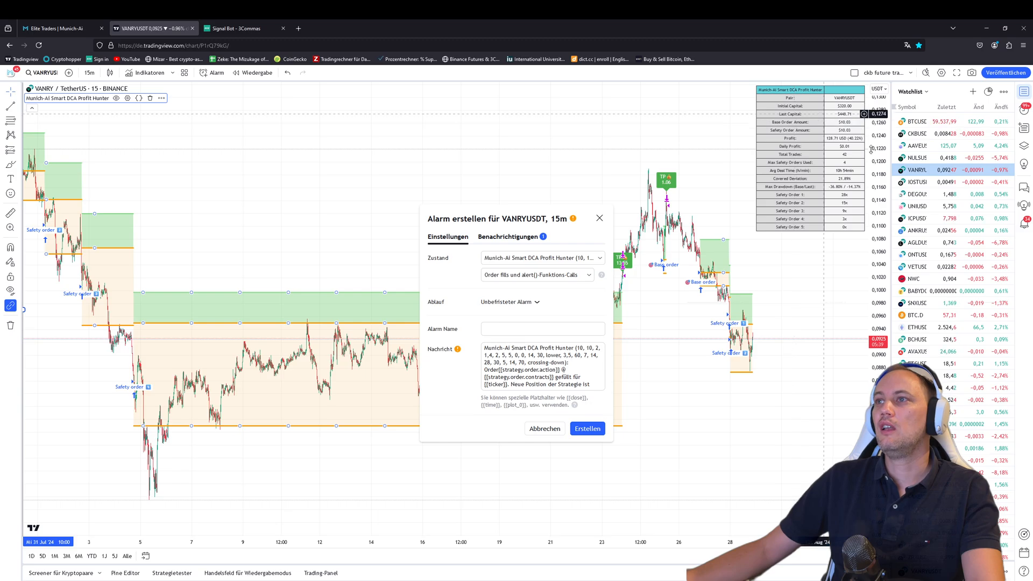
{"action": "mouse_move", "coordinate": [771, 105]}
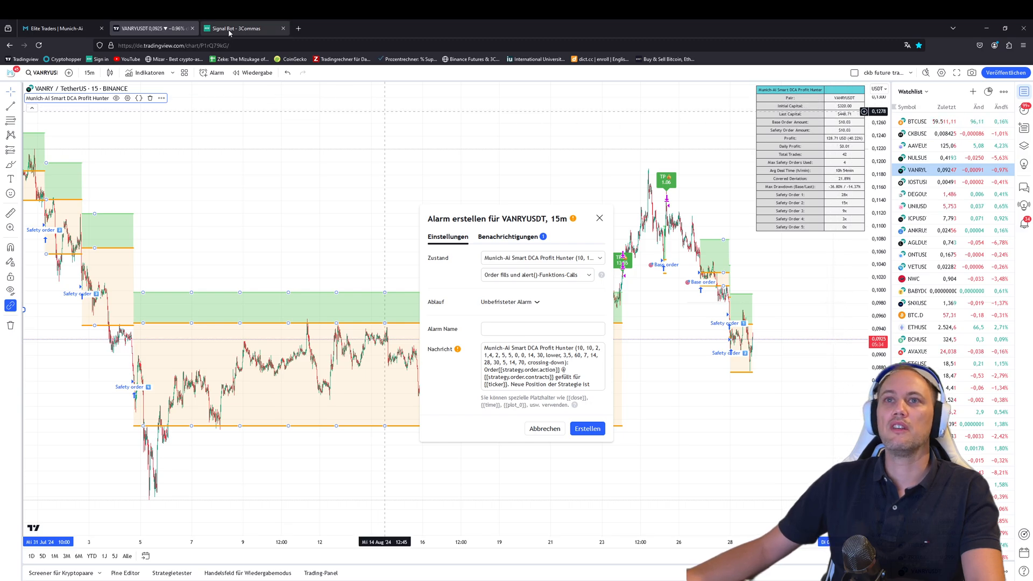
Set max investment 320 USDT and name the bot 'Vanry USDT Long bot', then continue to Script Configuration.
{"action": "left_click", "coordinate": [237, 28]}
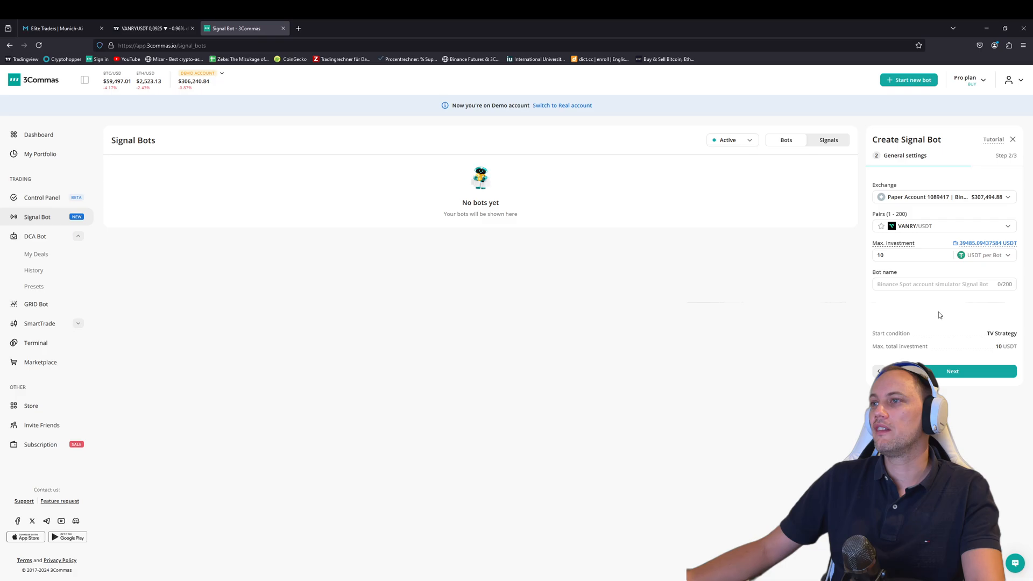
{"action": "left_click", "coordinate": [916, 255]}
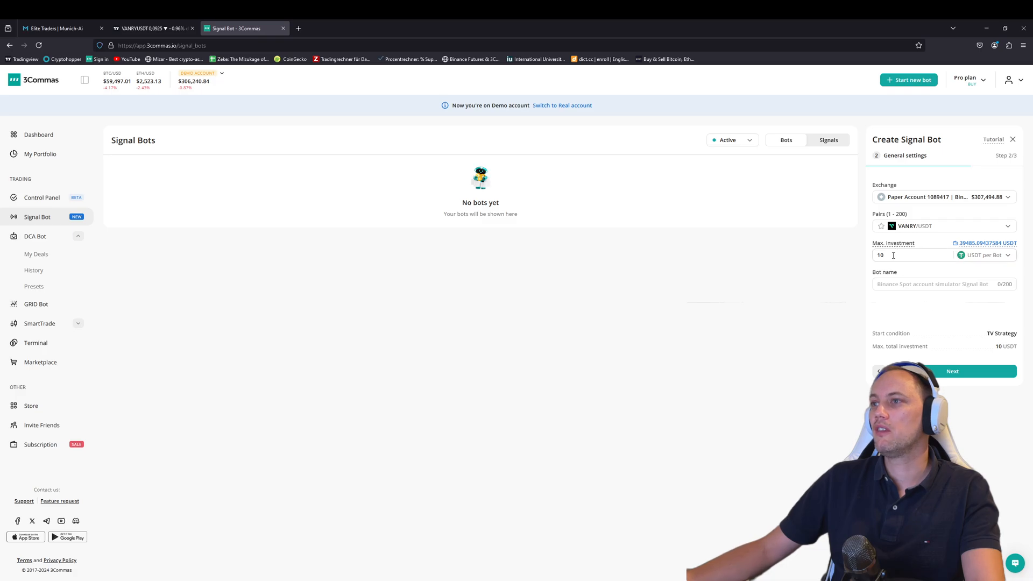
{"action": "type", "text": "320"}
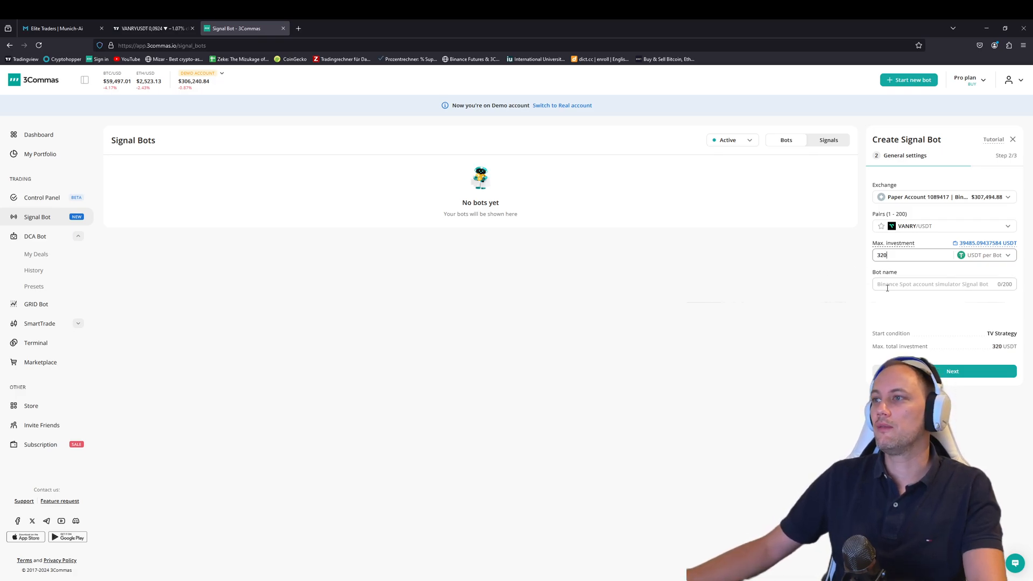
{"action": "type", "text": "Vanr"}
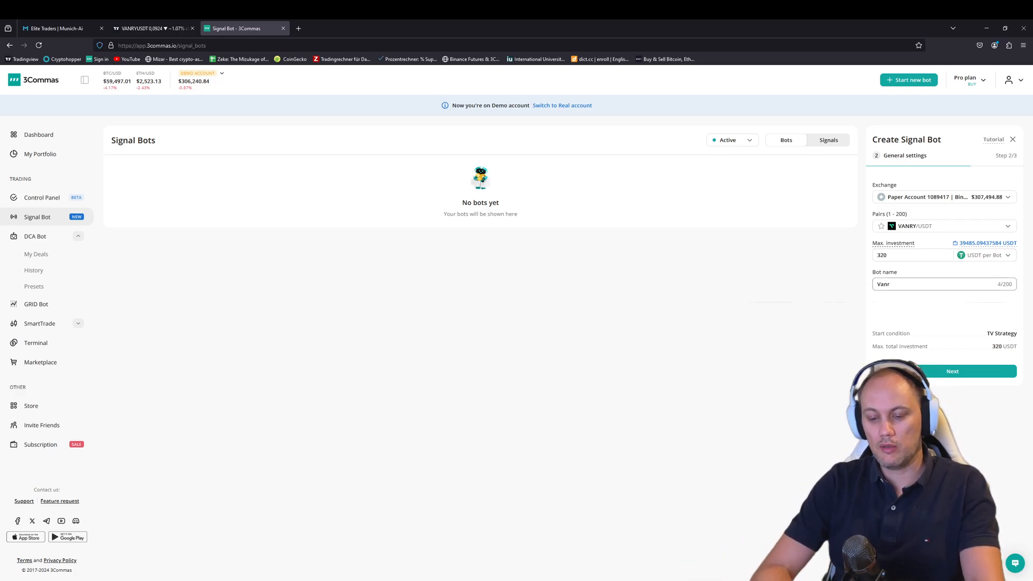
{"action": "type", "text": "Vanry USDT Long bot"}
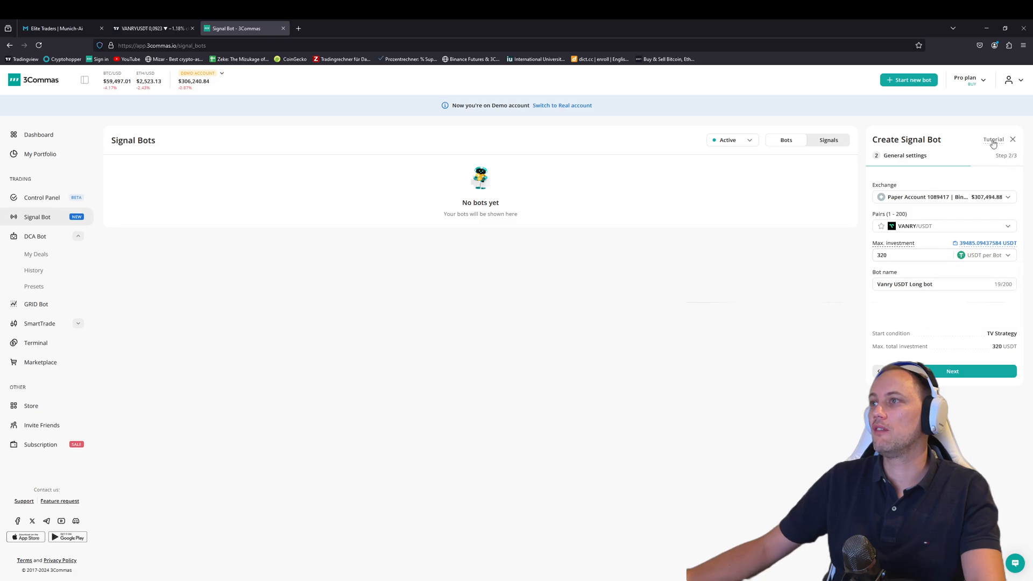
{"action": "left_click", "coordinate": [952, 371]}
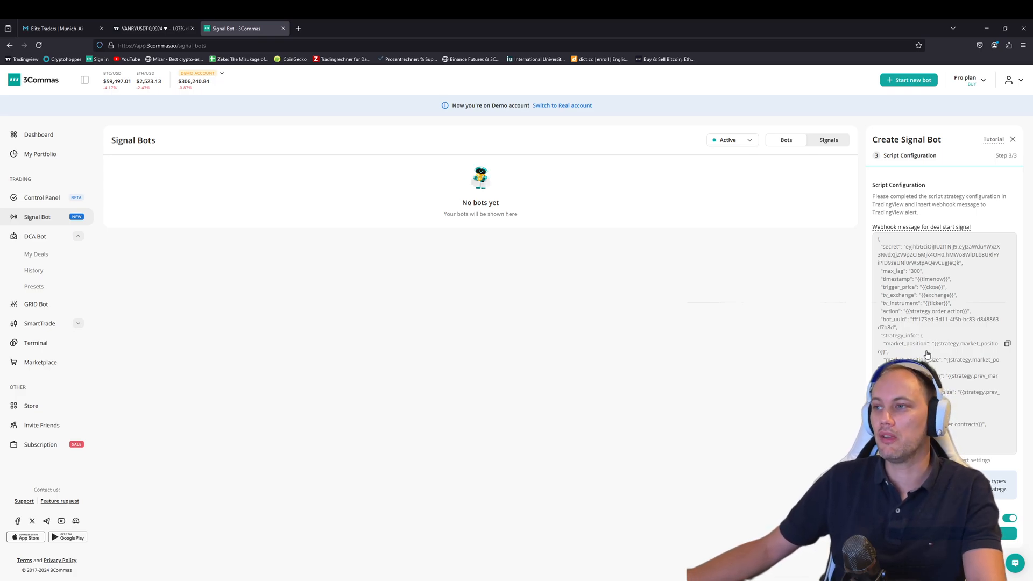
{"action": "mouse_move", "coordinate": [954, 333]}
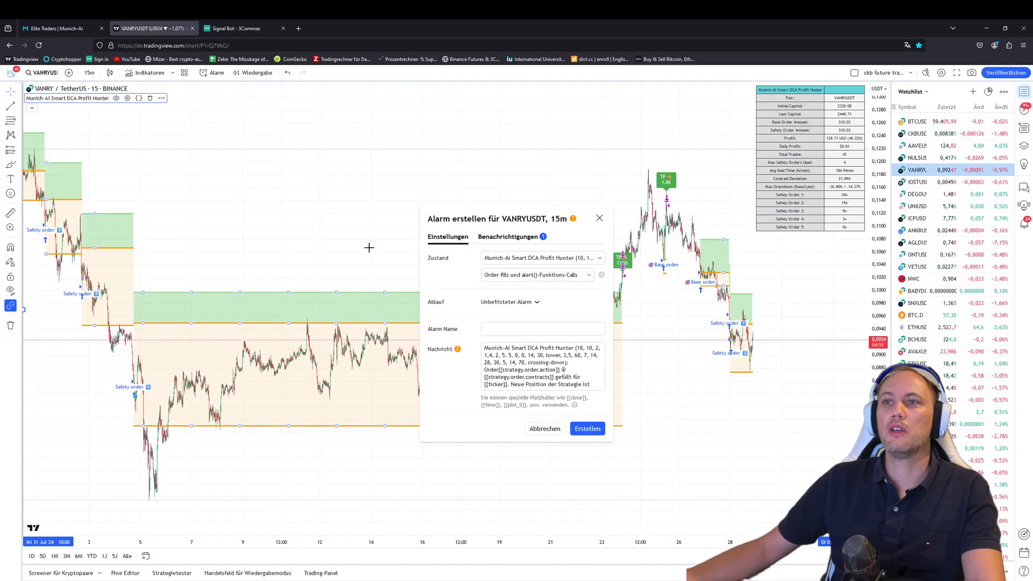
Replace the default alert message with the 3Commas webhook JSON.
{"action": "triple_click", "coordinate": [540, 366]}
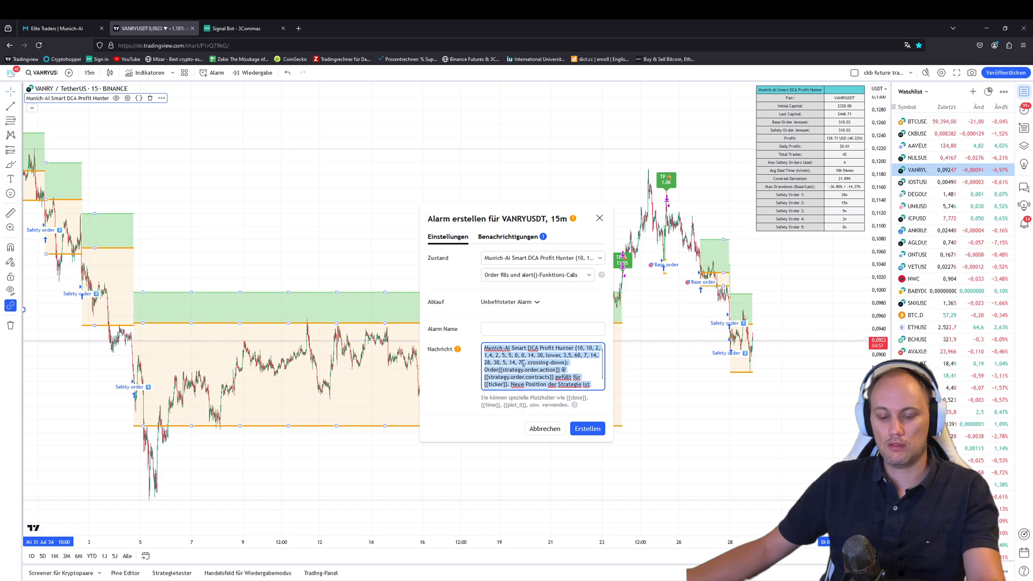
{"action": "left_click", "coordinate": [542, 366]}
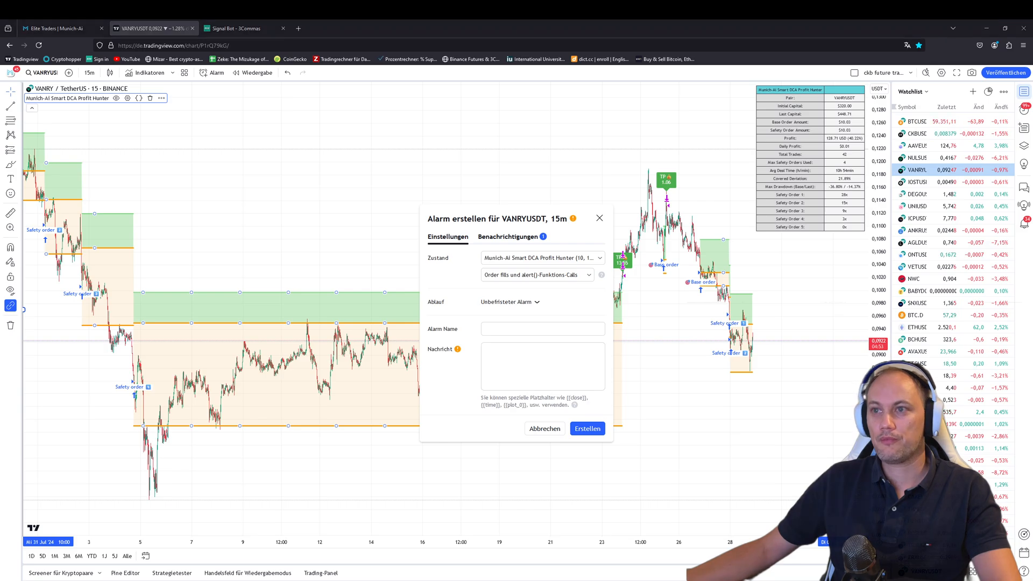
{"action": "left_click", "coordinate": [541, 366]}
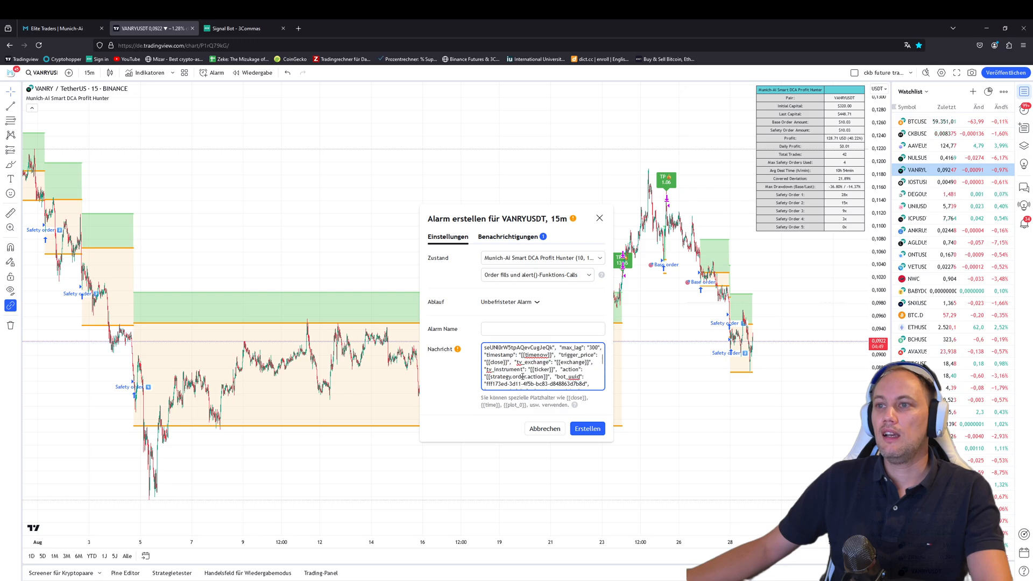
Name the alert 'Vanry Long Bot Binance'.
{"action": "left_click", "coordinate": [543, 329]}
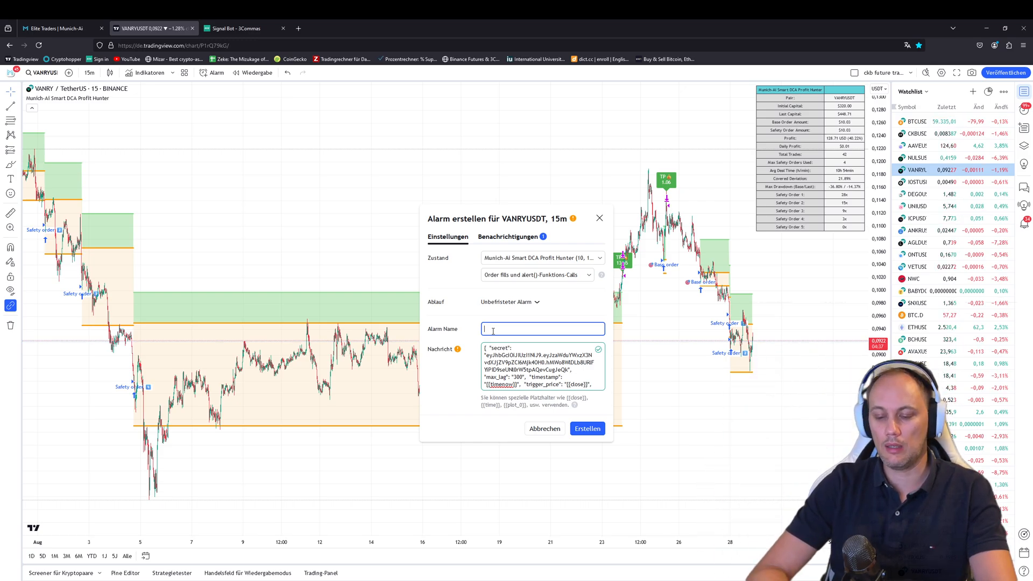
{"action": "type", "text": "Vanry Long"}
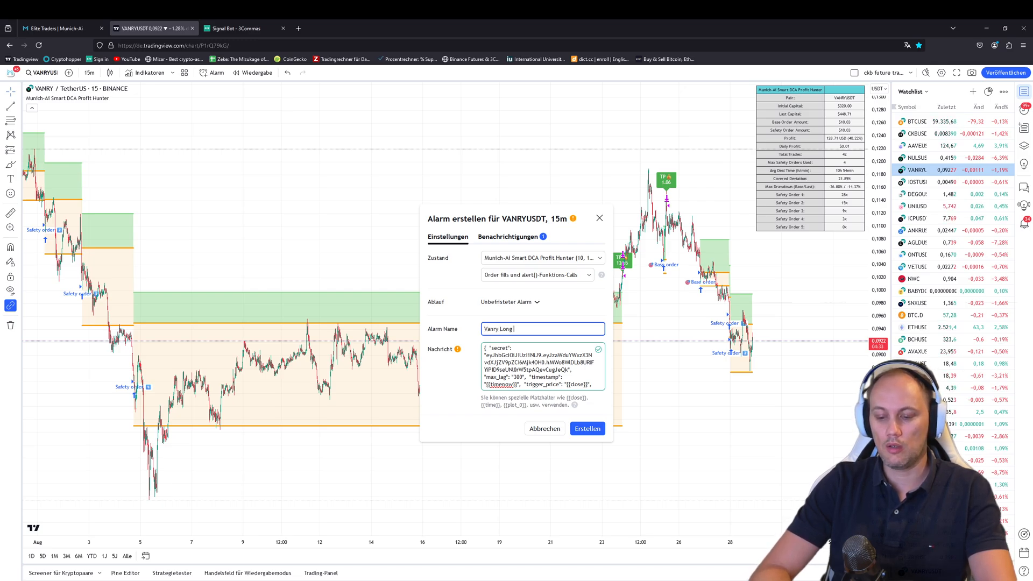
{"action": "type", "text": "Bot Binance"}
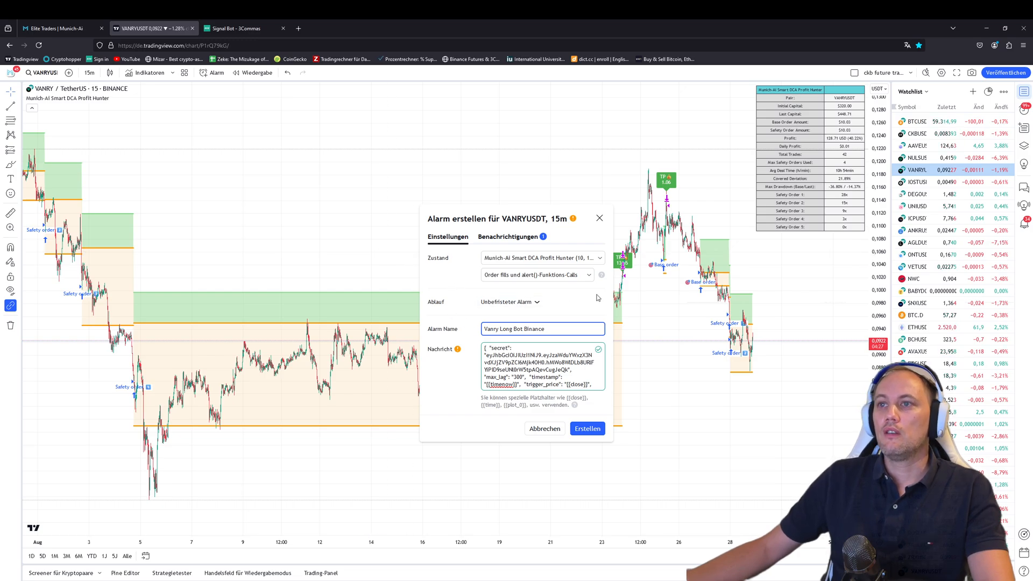
{"action": "mouse_move", "coordinate": [434, 376]}
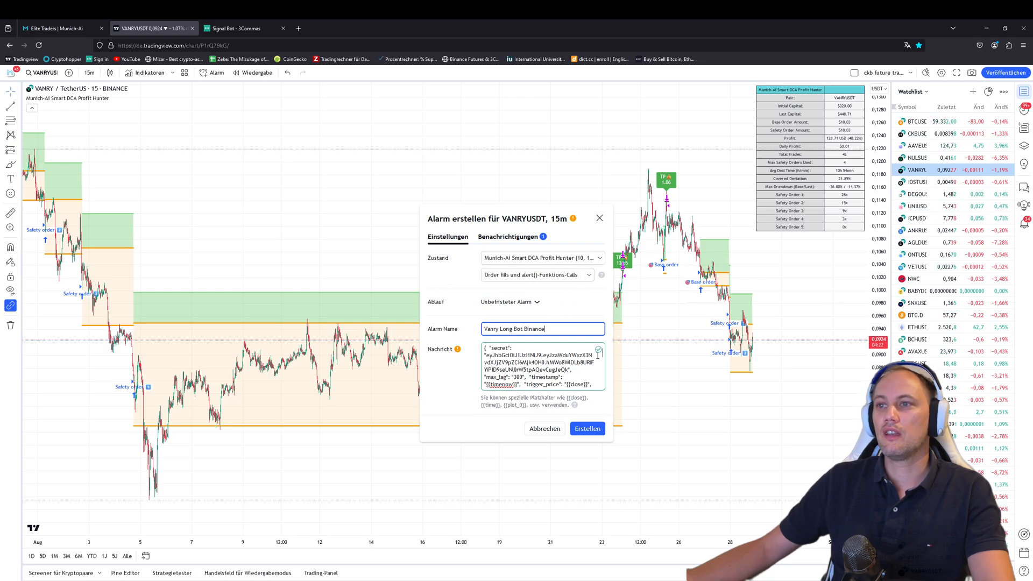
Confirm the webhook notification is ticked and create the Vanry Long Bot Binance alert.
{"action": "left_click", "coordinate": [508, 237]}
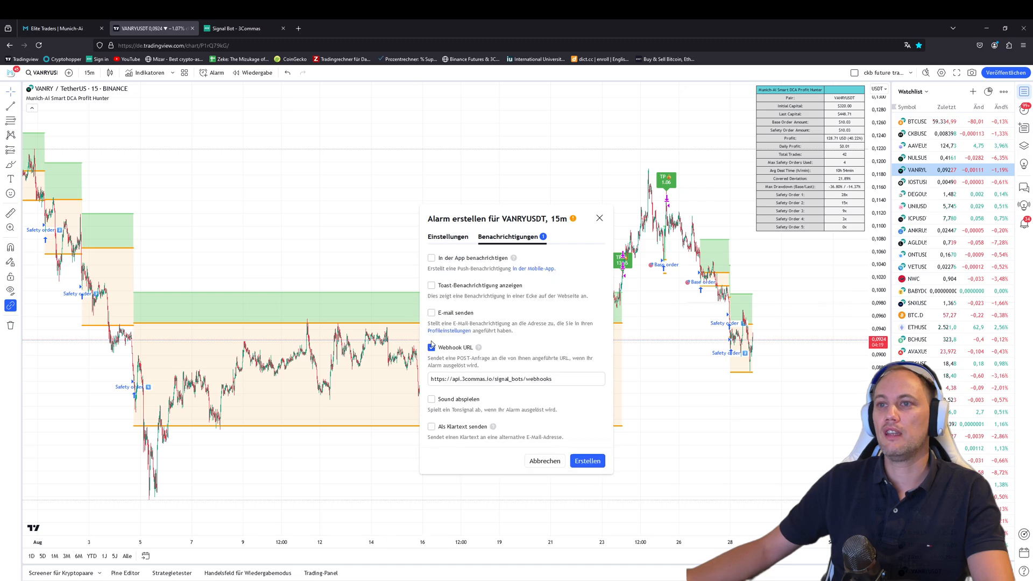
{"action": "left_click", "coordinate": [431, 347]}
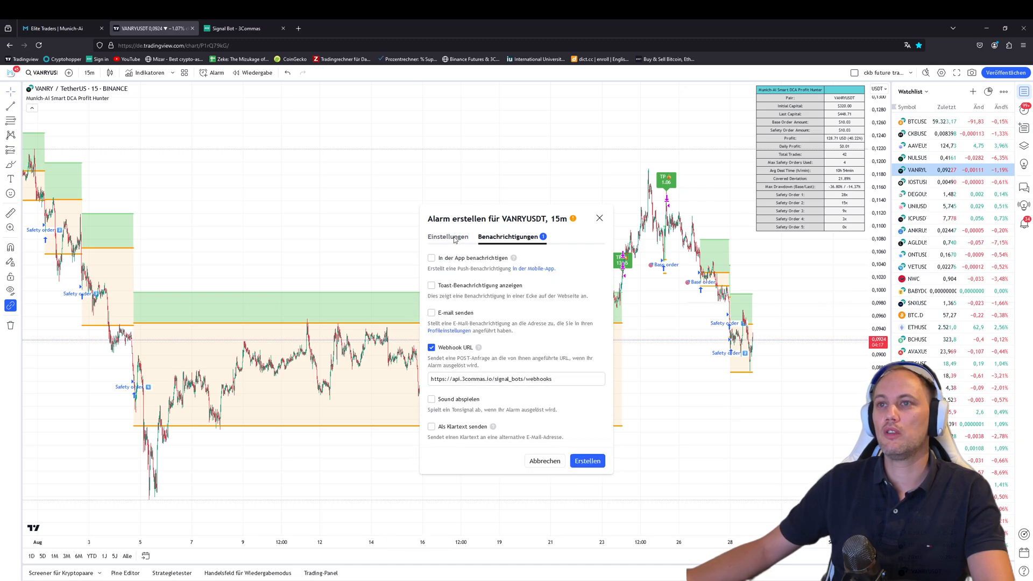
{"action": "left_click", "coordinate": [447, 237]}
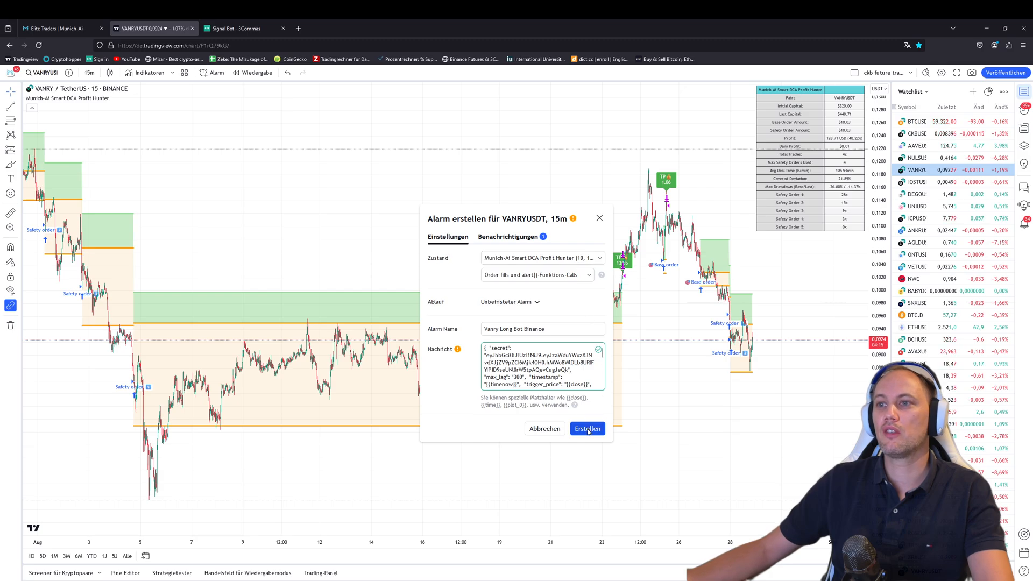
{"action": "left_click", "coordinate": [586, 429]}
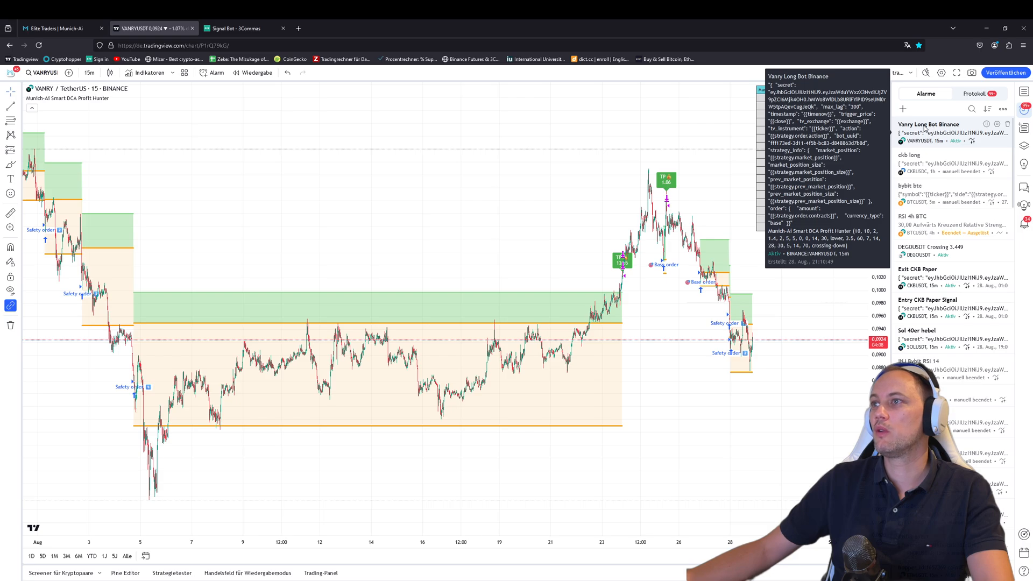
Return to 3Commas to launch the Vanry USDT Long bot.
{"action": "left_click", "coordinate": [237, 28]}
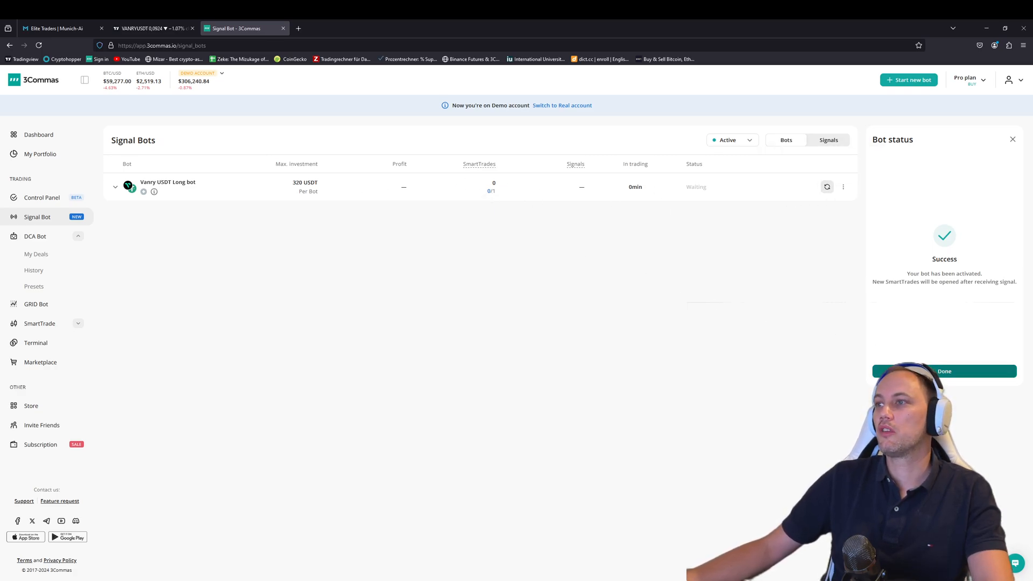
Flip between the TradingView chart and 3Commas, landing on the active Signal Bots list.
{"action": "left_click", "coordinate": [152, 28]}
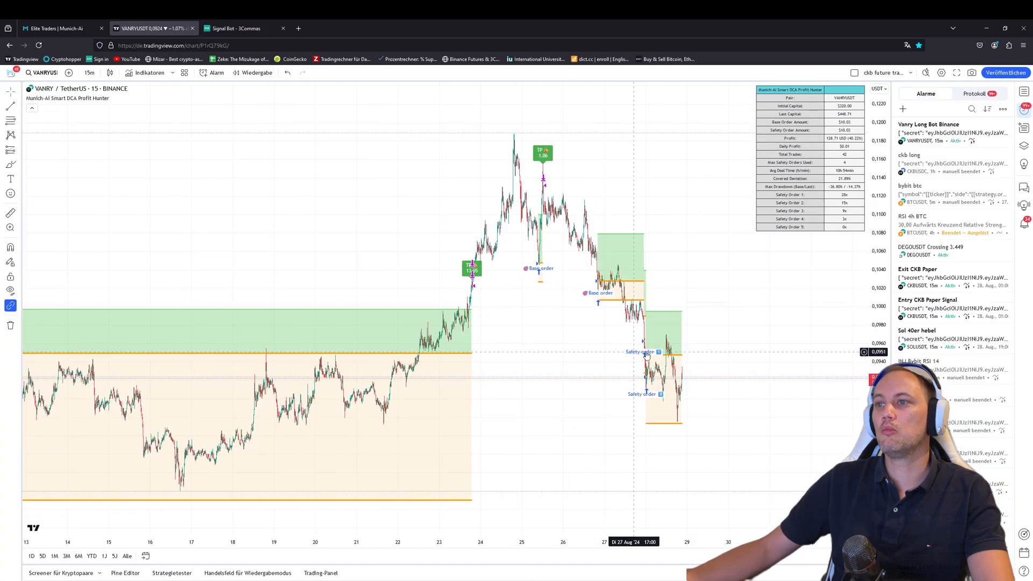
{"action": "mouse_move", "coordinate": [696, 376]}
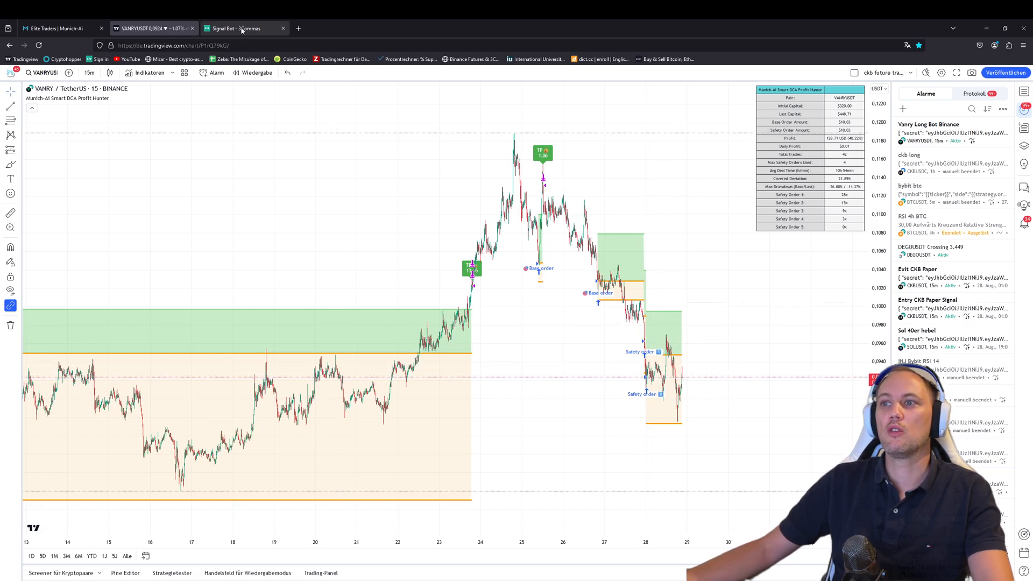
{"action": "left_click", "coordinate": [245, 28]}
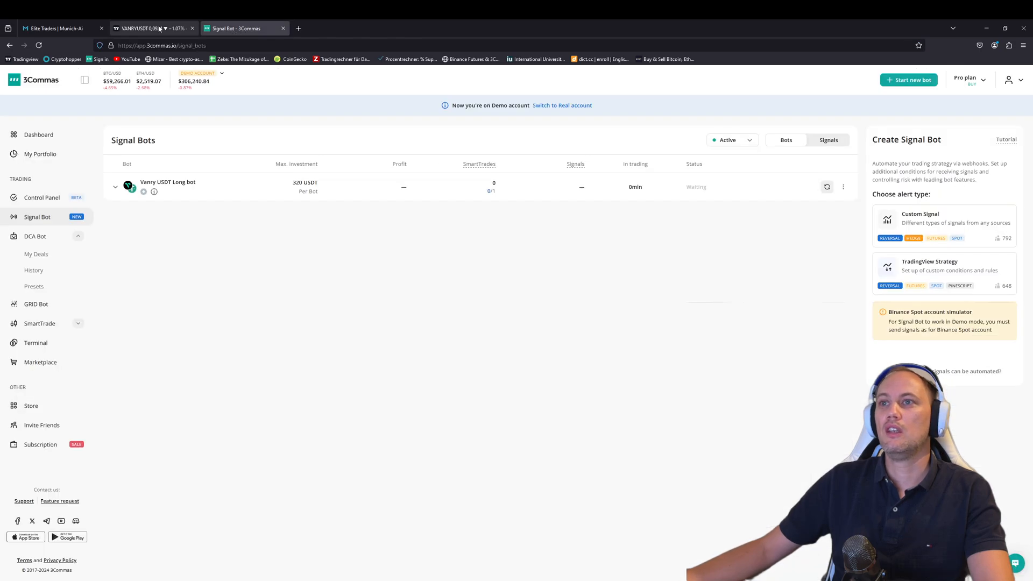
{"action": "left_click", "coordinate": [151, 28]}
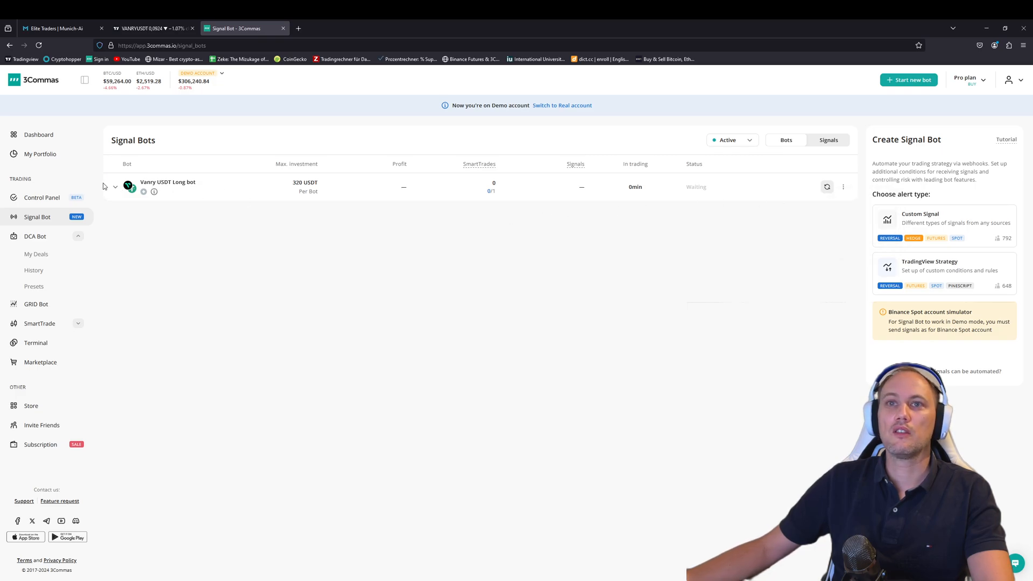
{"action": "left_click", "coordinate": [115, 186]}
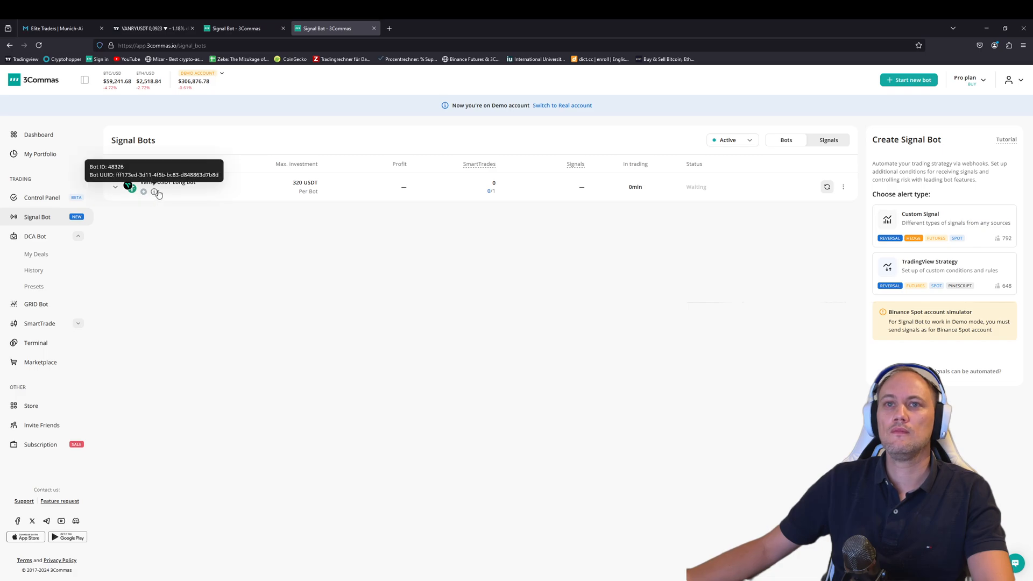
Show the Vanry USDT Long bot's identifier details, check the chart, and return to the bots list.
{"action": "left_click", "coordinate": [843, 186]}
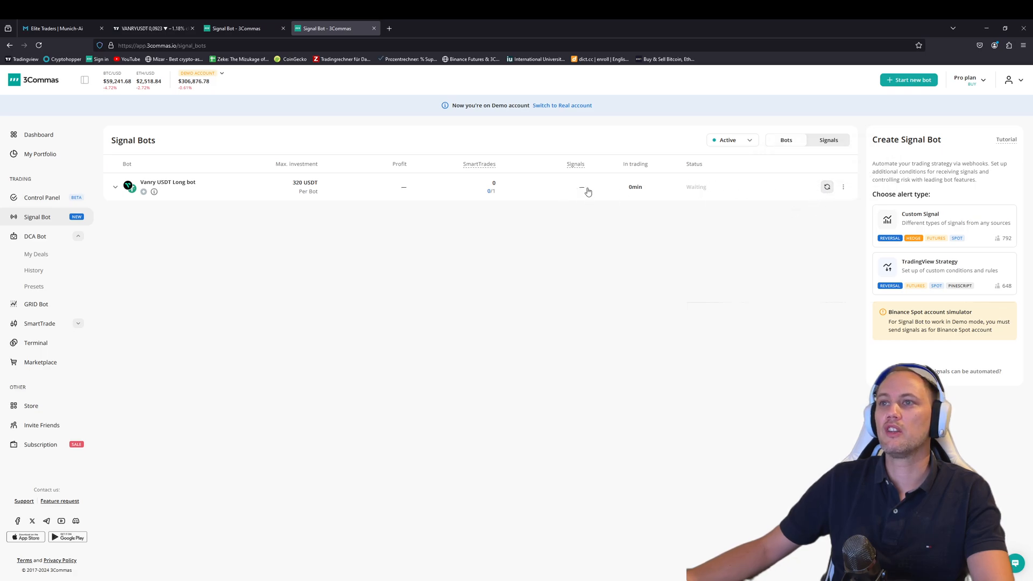
{"action": "mouse_move", "coordinate": [585, 183]}
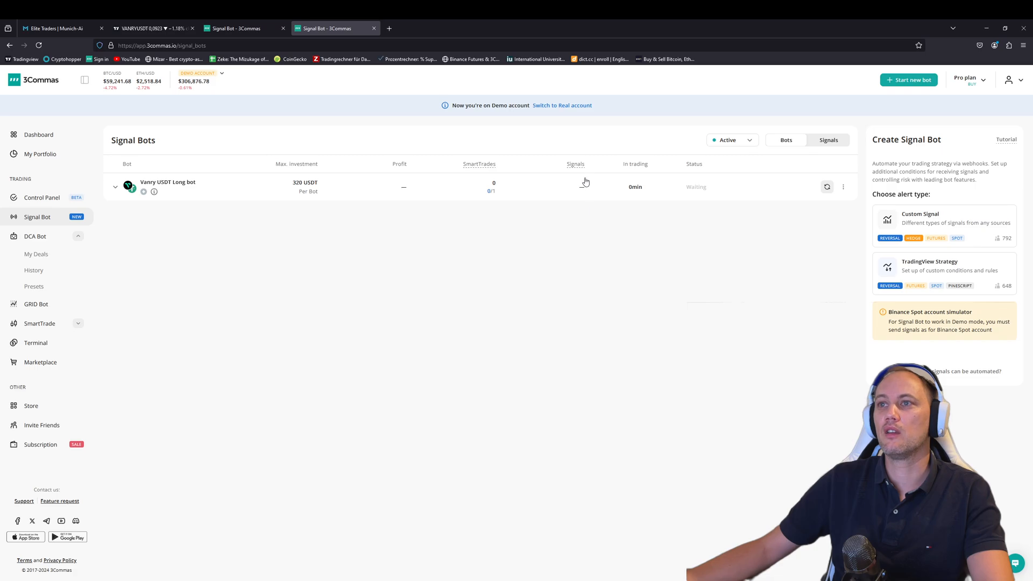
{"action": "mouse_move", "coordinate": [283, 101]}
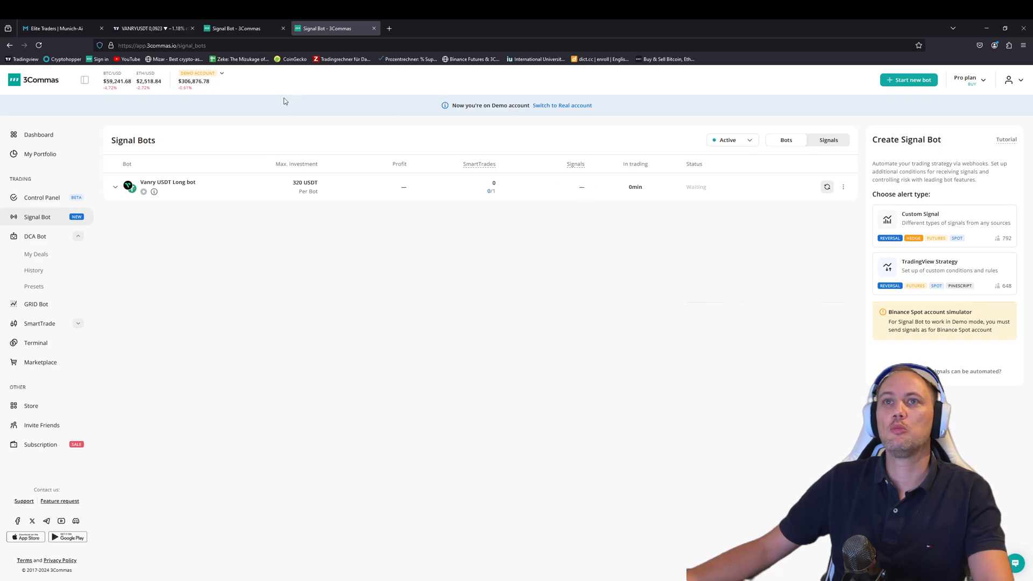
{"action": "left_click", "coordinate": [153, 28]}
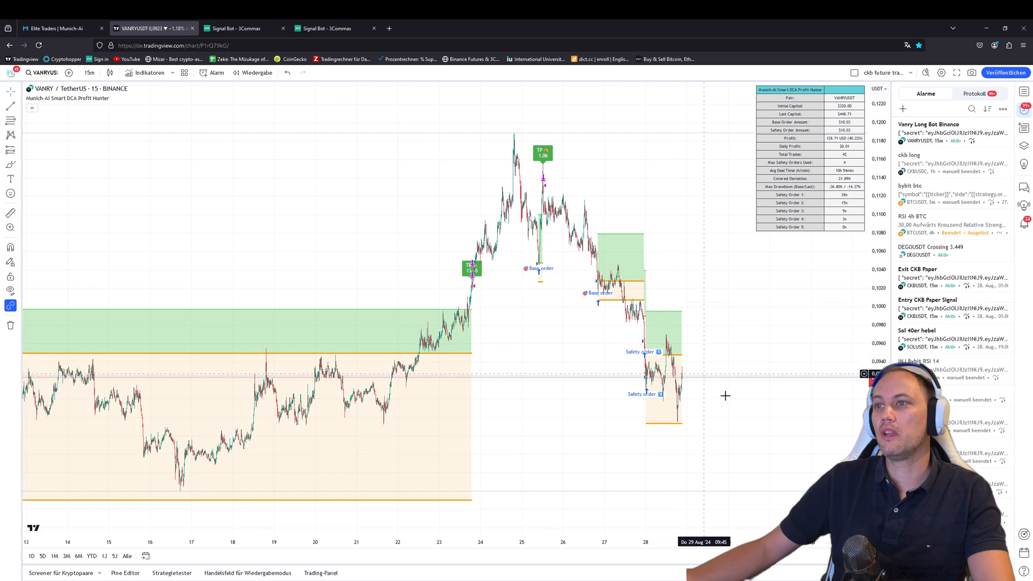
{"action": "mouse_move", "coordinate": [696, 312]}
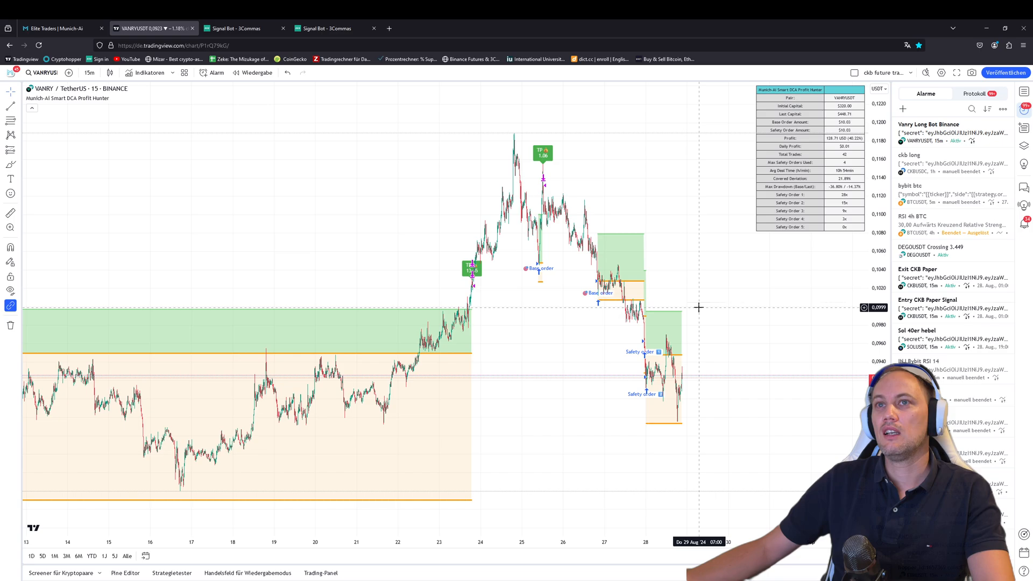
{"action": "left_click", "coordinate": [322, 28]}
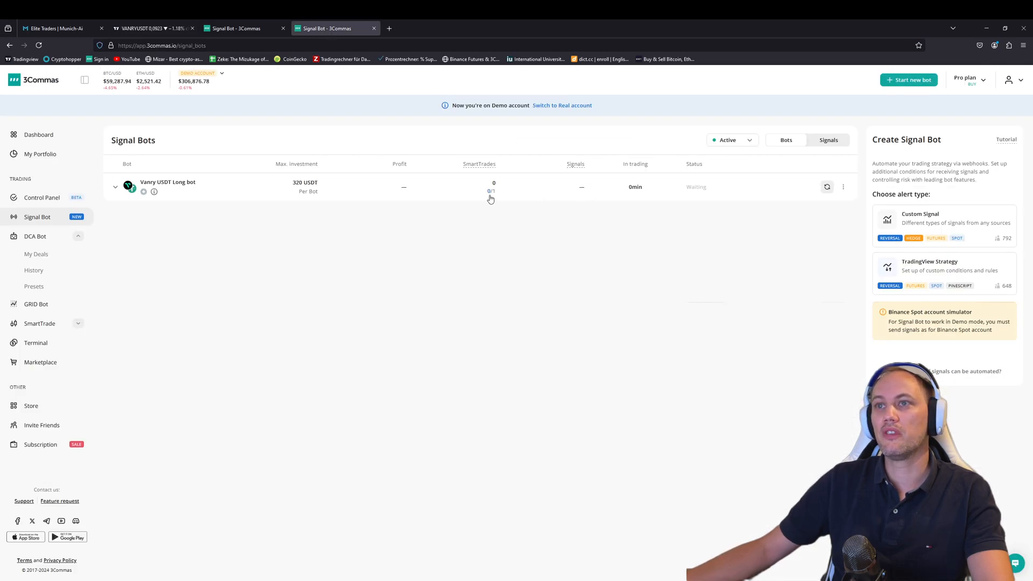
{"action": "mouse_move", "coordinate": [821, 220]}
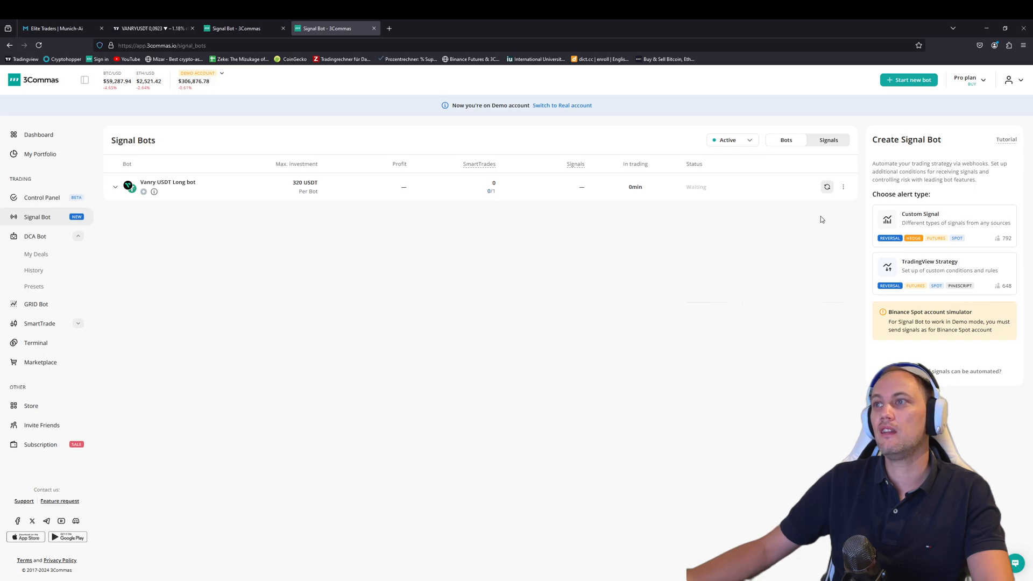
{"action": "left_click", "coordinate": [828, 140]}
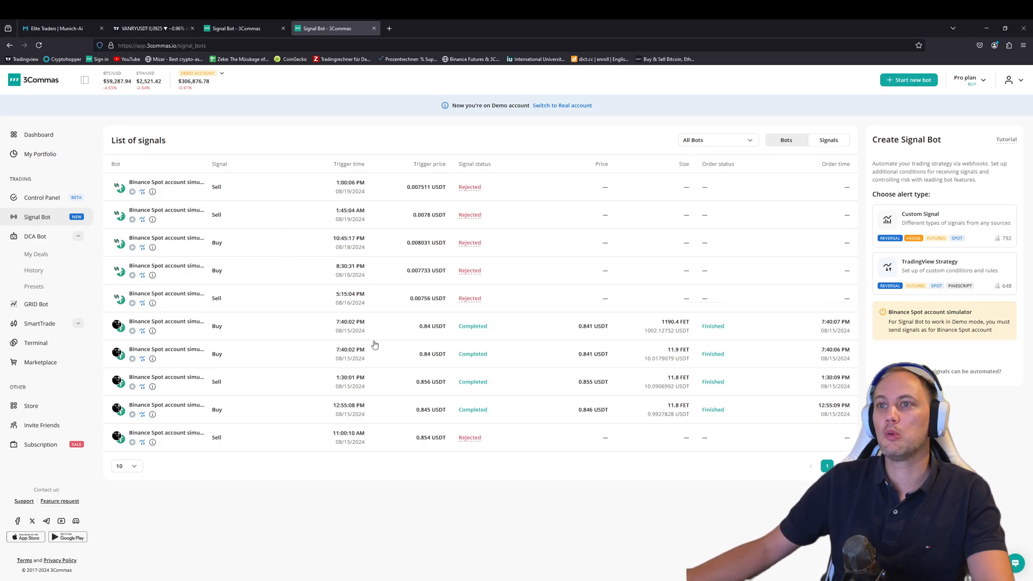
{"action": "mouse_move", "coordinate": [470, 271]}
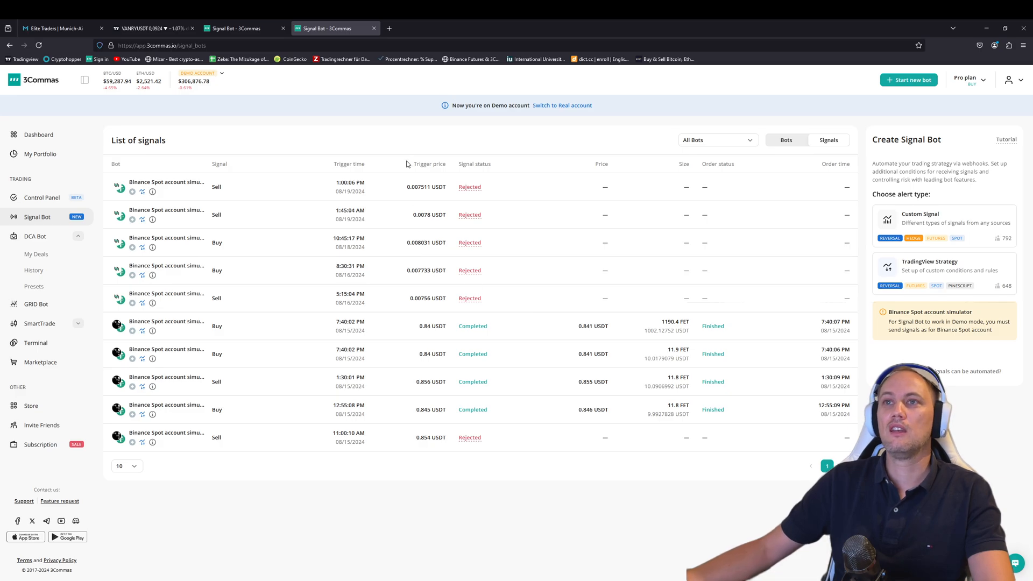
{"action": "left_click", "coordinate": [785, 140]}
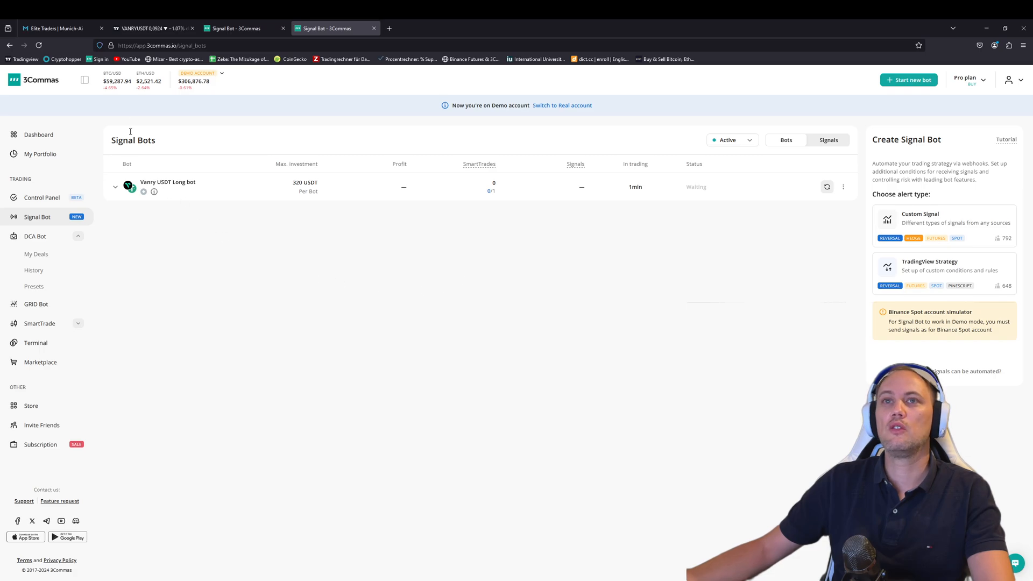
Review the VANRY strategy chart, then bring up the Munich-Ai website.
{"action": "left_click", "coordinate": [153, 28]}
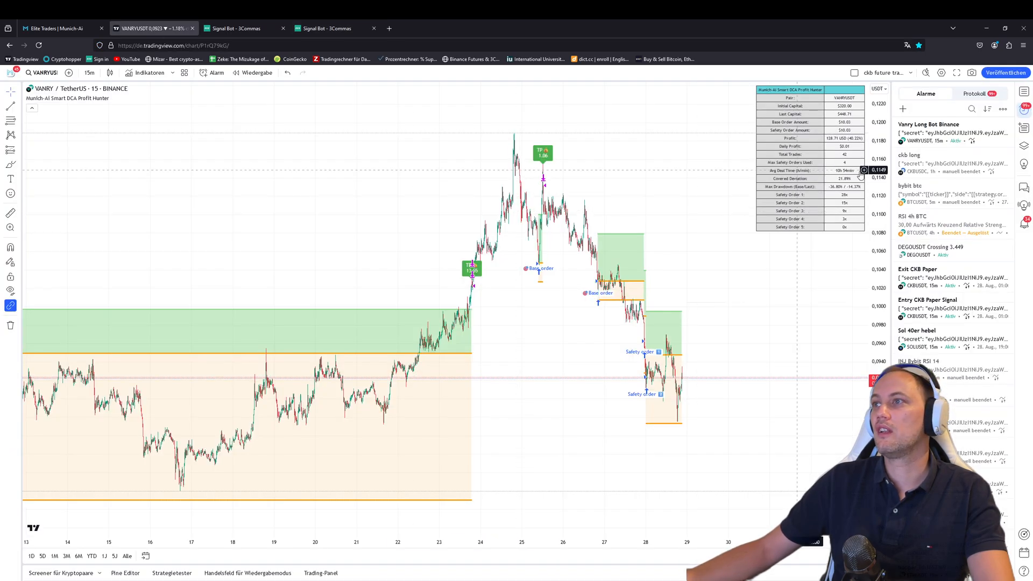
{"action": "mouse_move", "coordinate": [360, 282]}
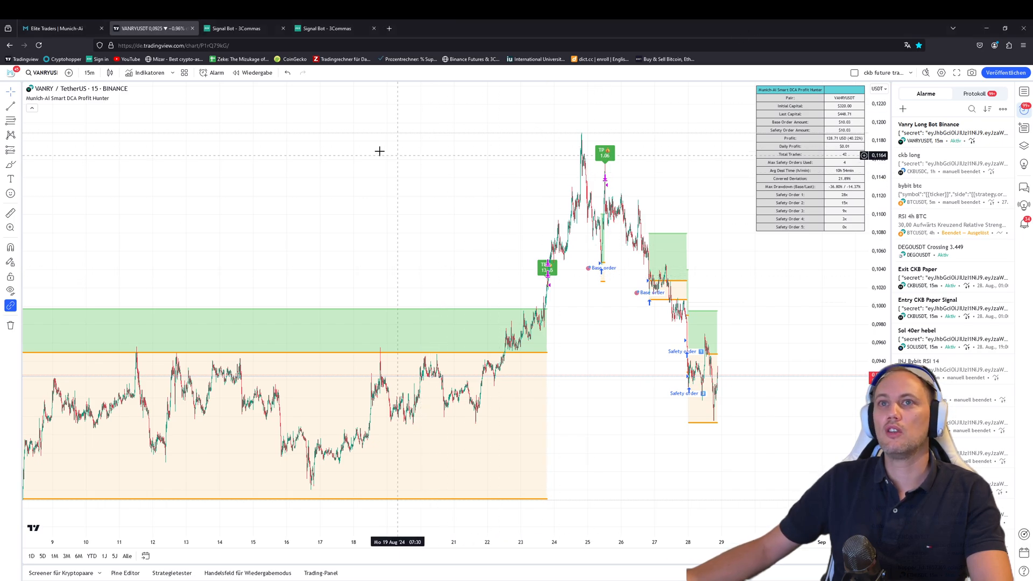
{"action": "left_click", "coordinate": [59, 28]}
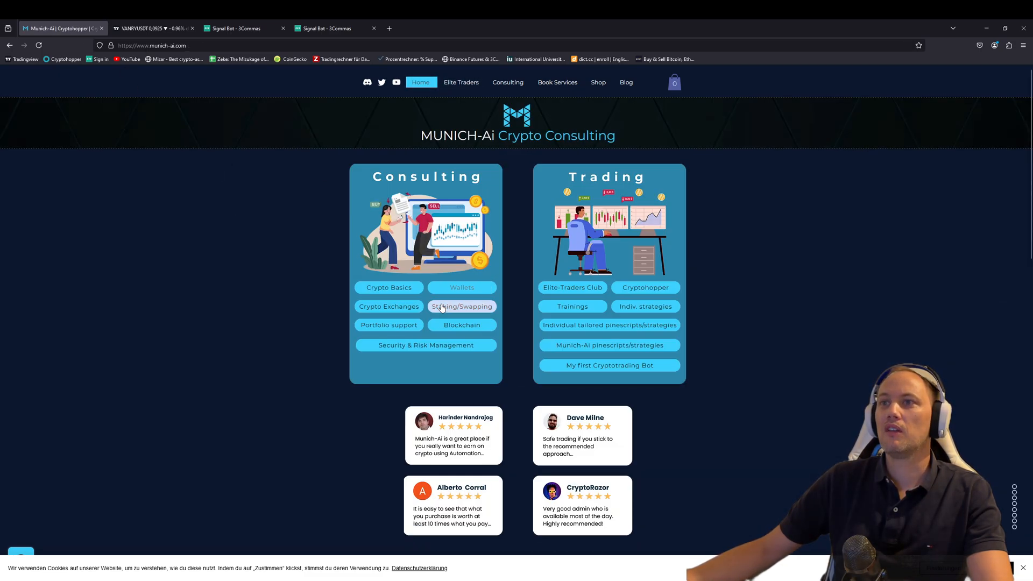
From the Shop menu, open the DCA - Settings + Installation product category.
{"action": "scroll", "scroll_direction": "down", "scroll_amount": 3}
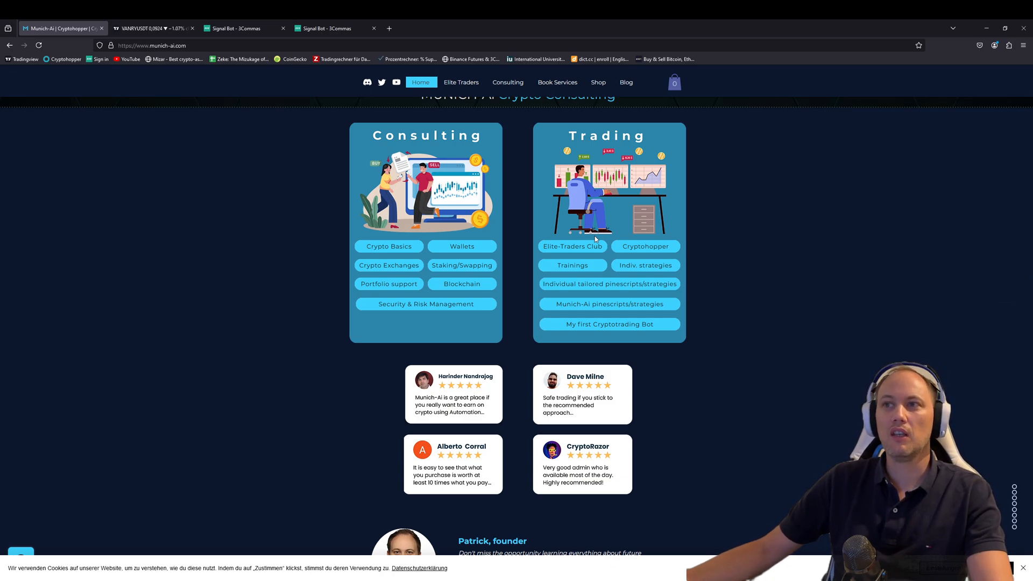
{"action": "mouse_move", "coordinate": [519, 256]}
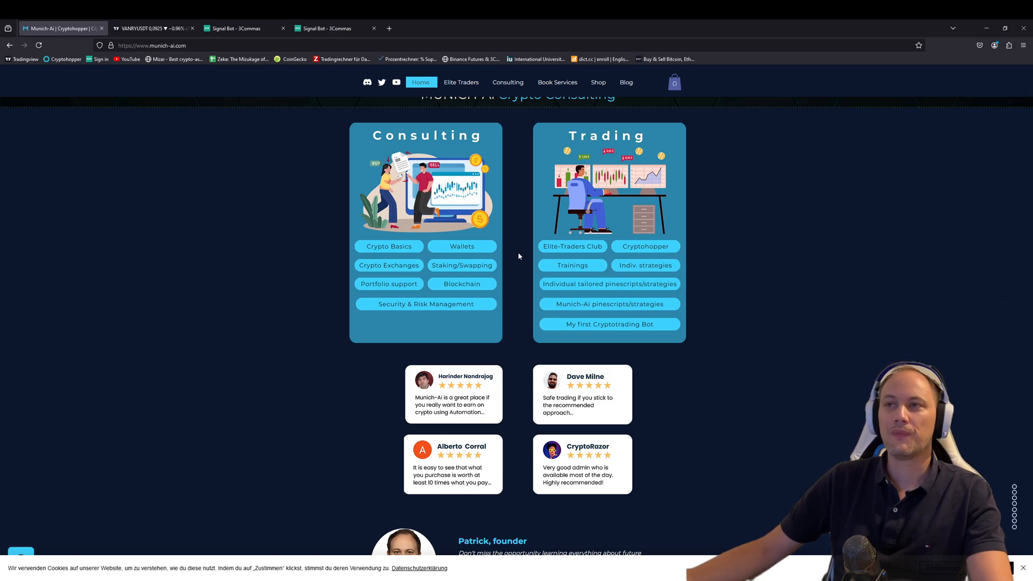
{"action": "mouse_move", "coordinate": [572, 118]}
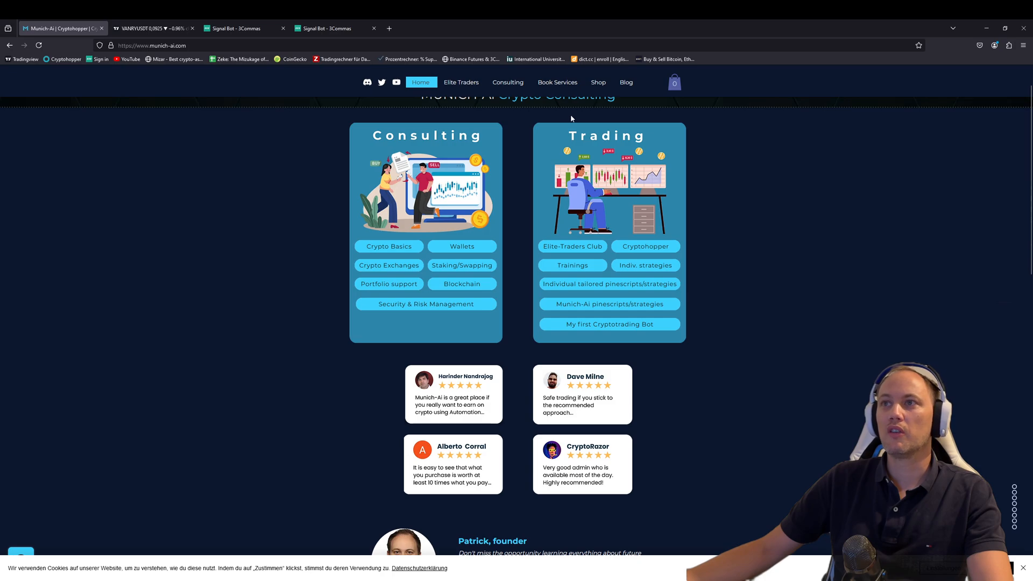
{"action": "left_click", "coordinate": [599, 83]}
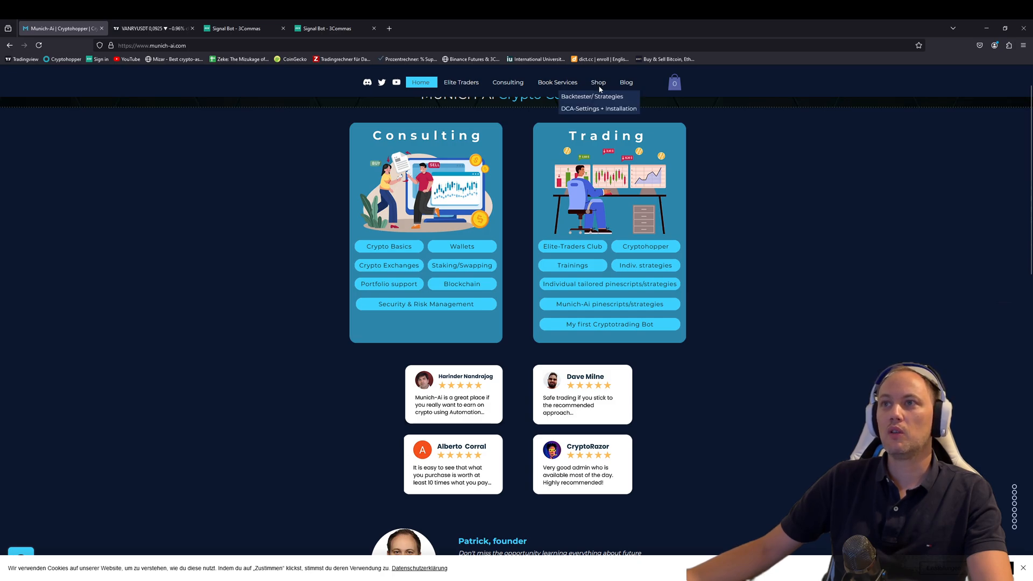
{"action": "mouse_move", "coordinate": [599, 108]}
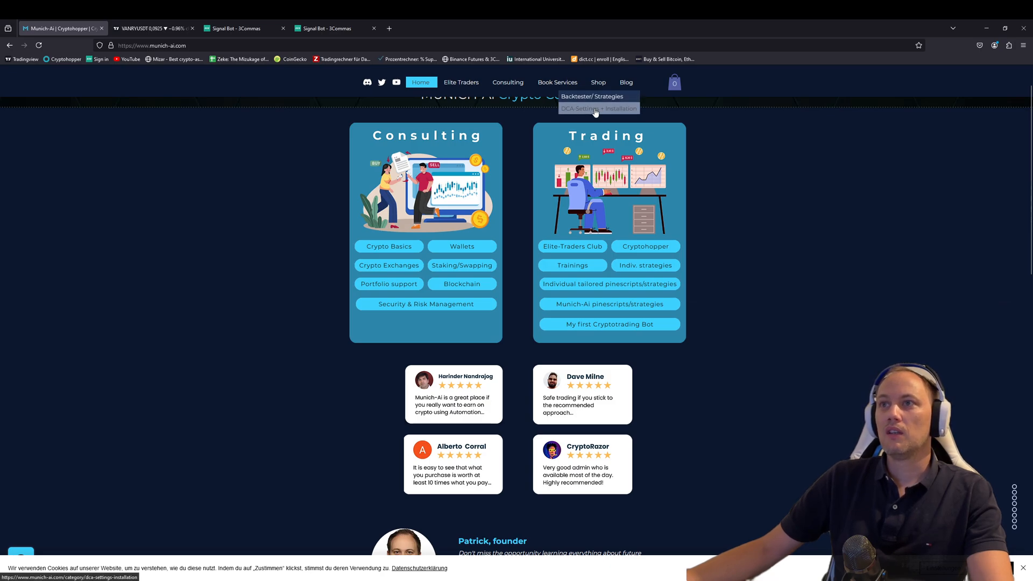
{"action": "left_click", "coordinate": [597, 108]}
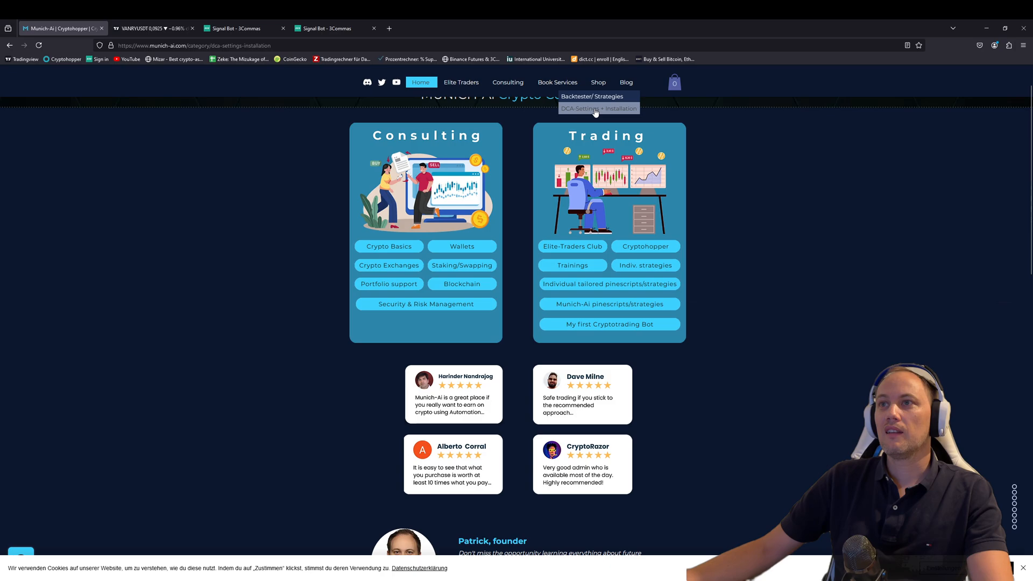
{"action": "left_click", "coordinate": [598, 108]}
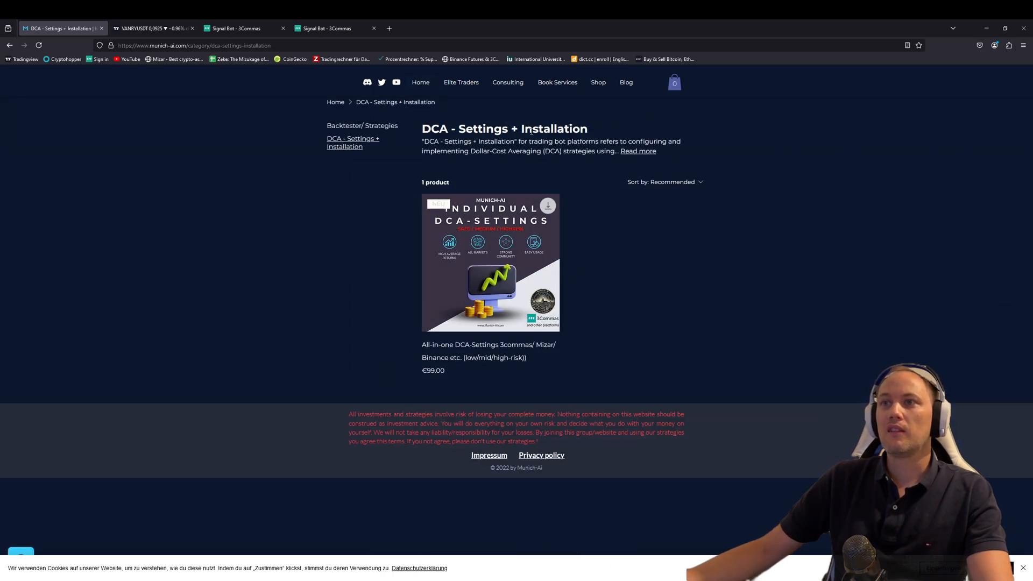
{"action": "mouse_move", "coordinate": [677, 261]}
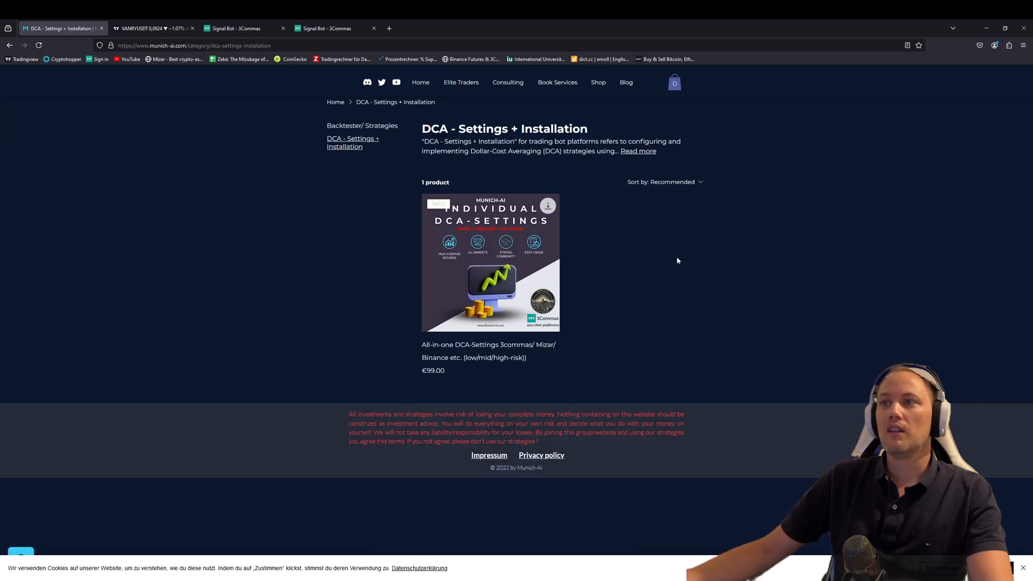
{"action": "mouse_move", "coordinate": [514, 350]}
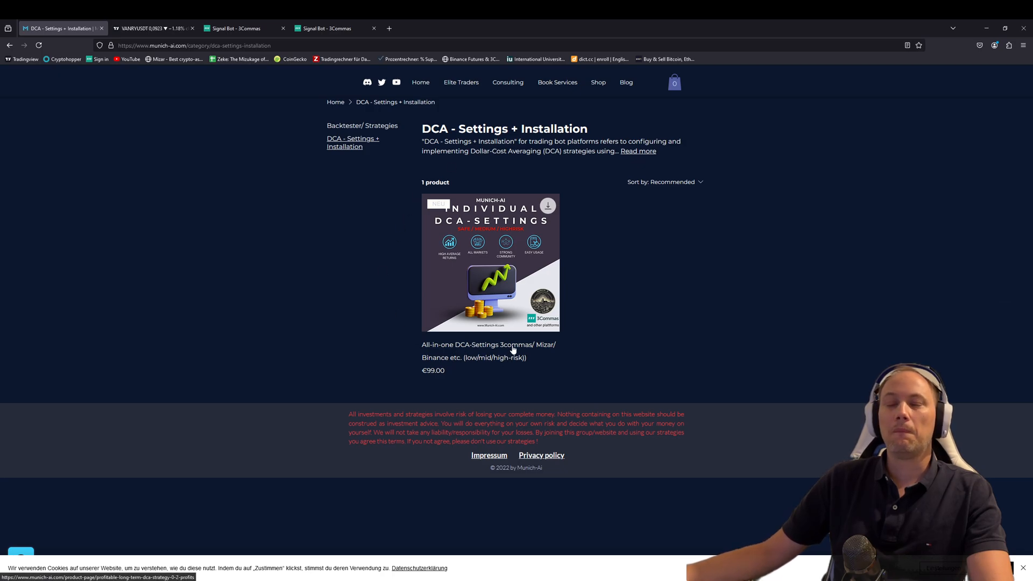
{"action": "mouse_move", "coordinate": [636, 244]}
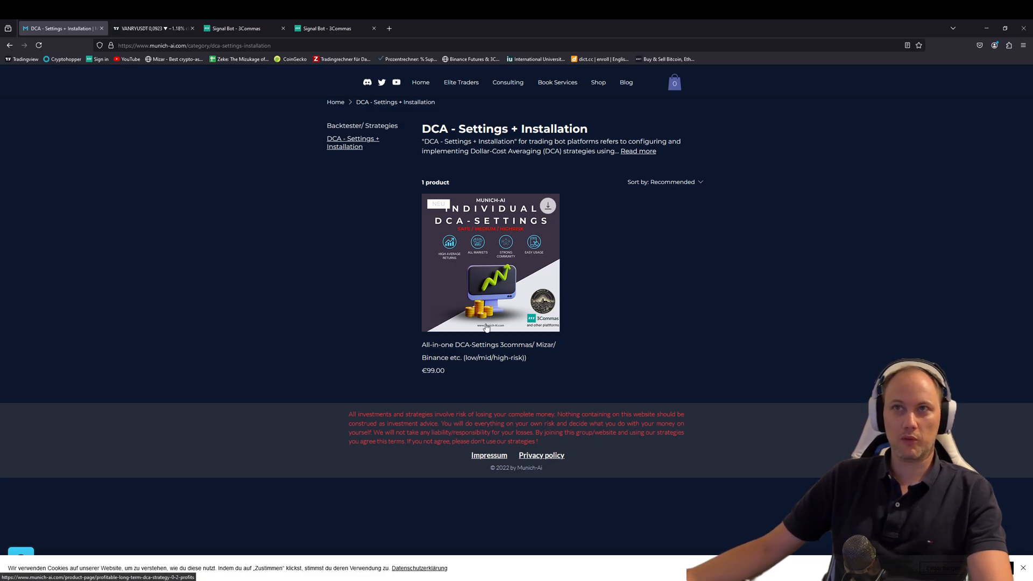
{"action": "left_click", "coordinate": [153, 27]}
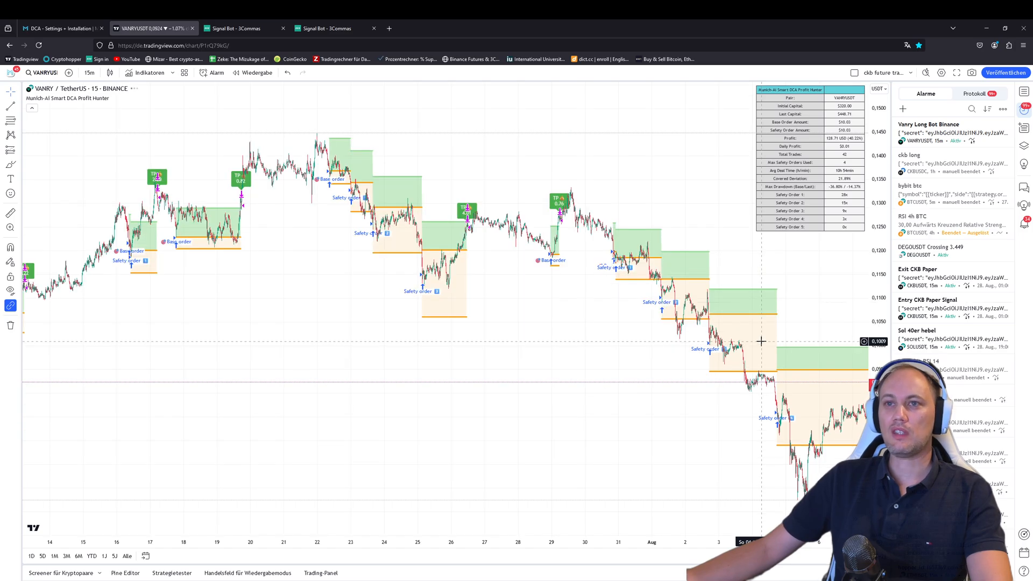
{"action": "mouse_move", "coordinate": [184, 321]}
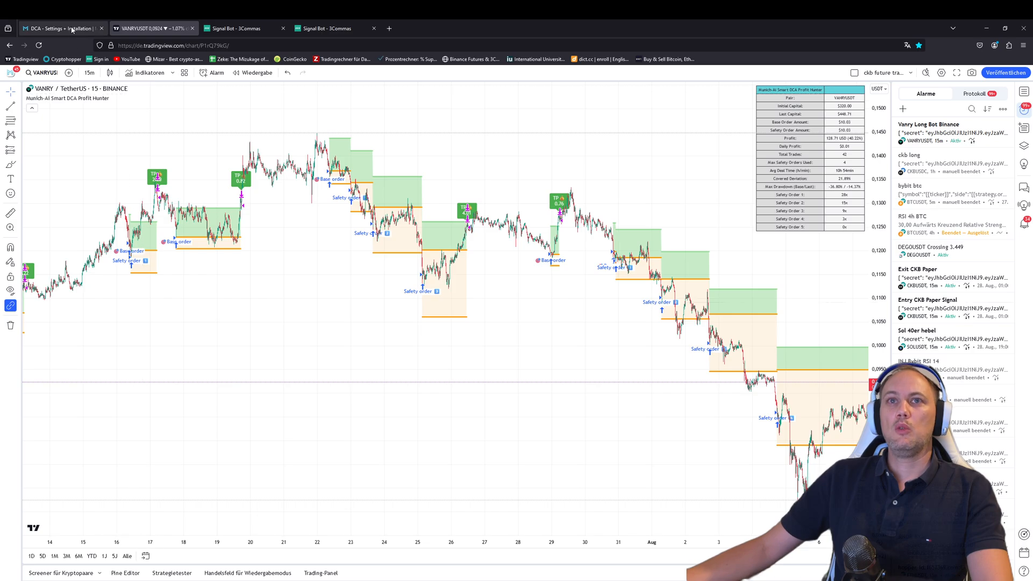
{"action": "left_click", "coordinate": [59, 28]}
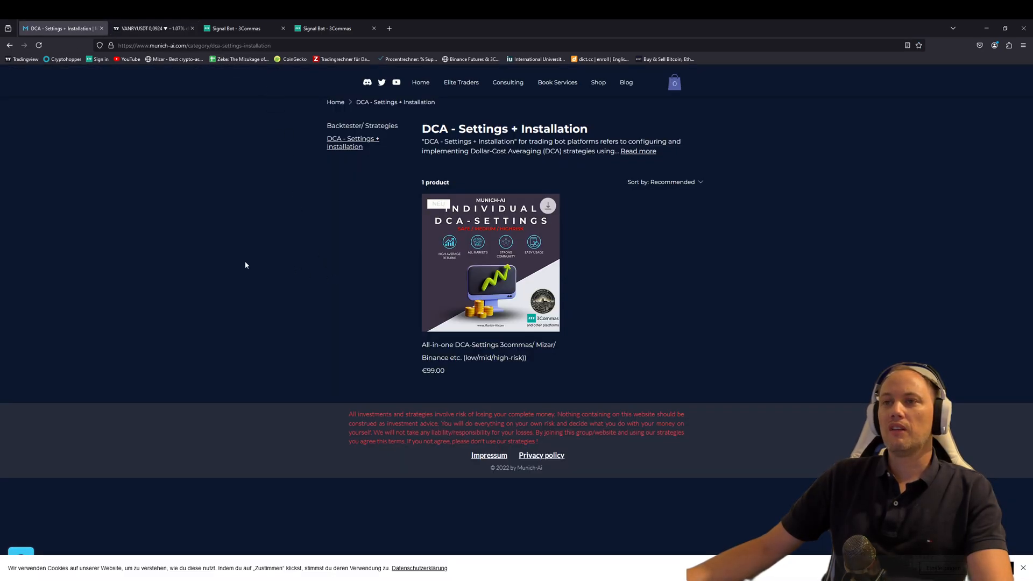
{"action": "mouse_move", "coordinate": [379, 317]}
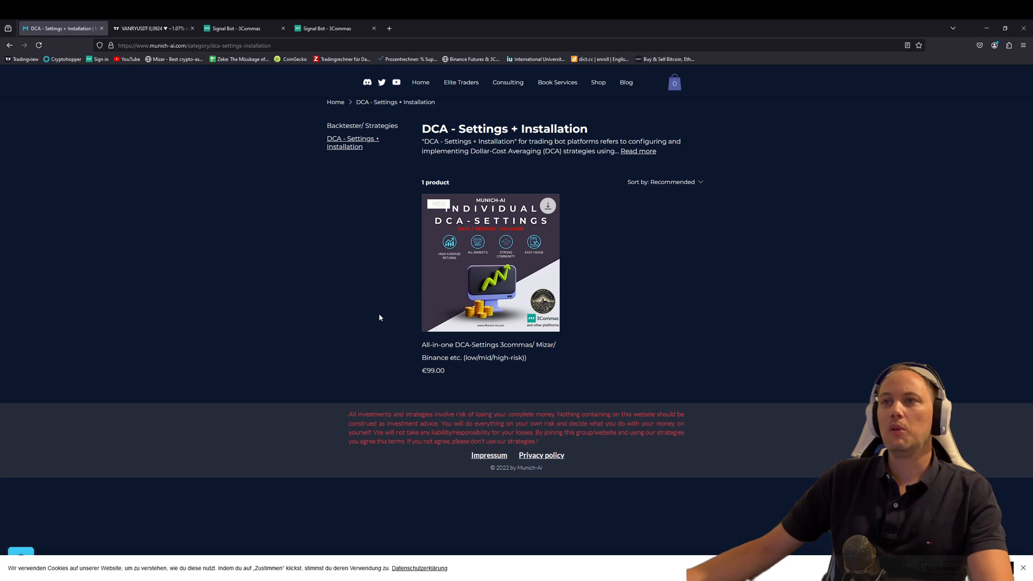
{"action": "mouse_move", "coordinate": [325, 373]}
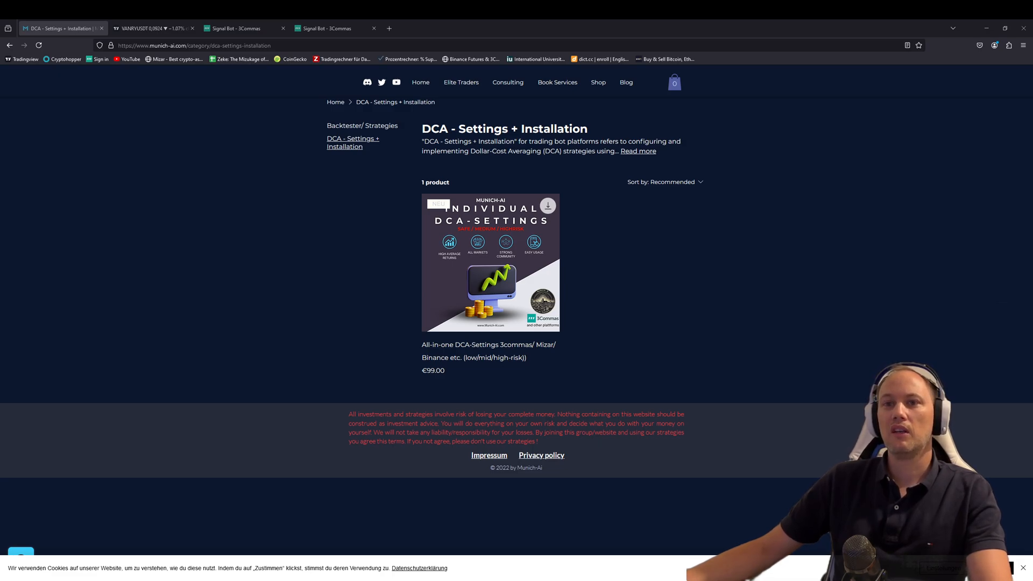
{"action": "mouse_move", "coordinate": [474, 520]}
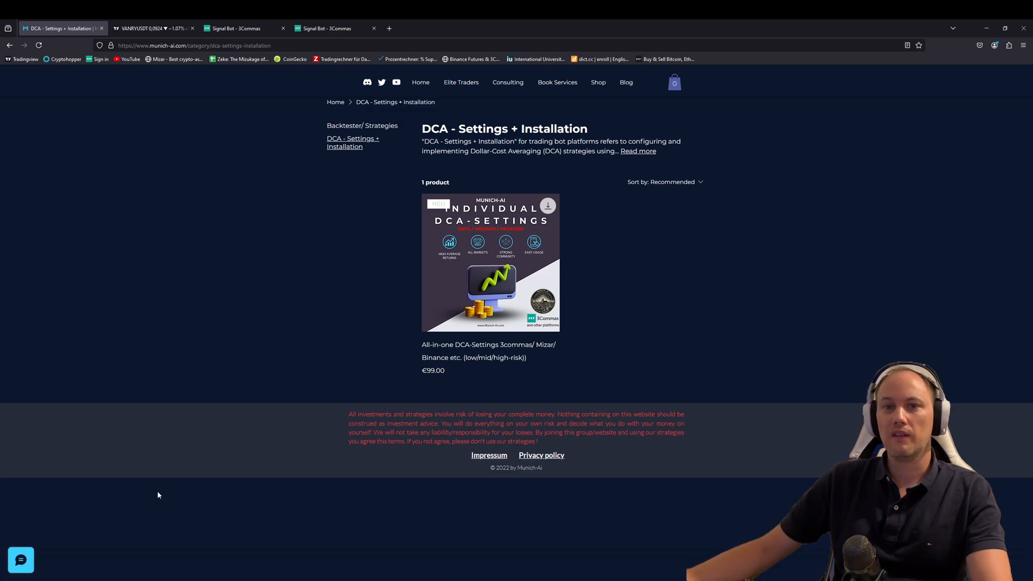
{"action": "mouse_move", "coordinate": [45, 541]}
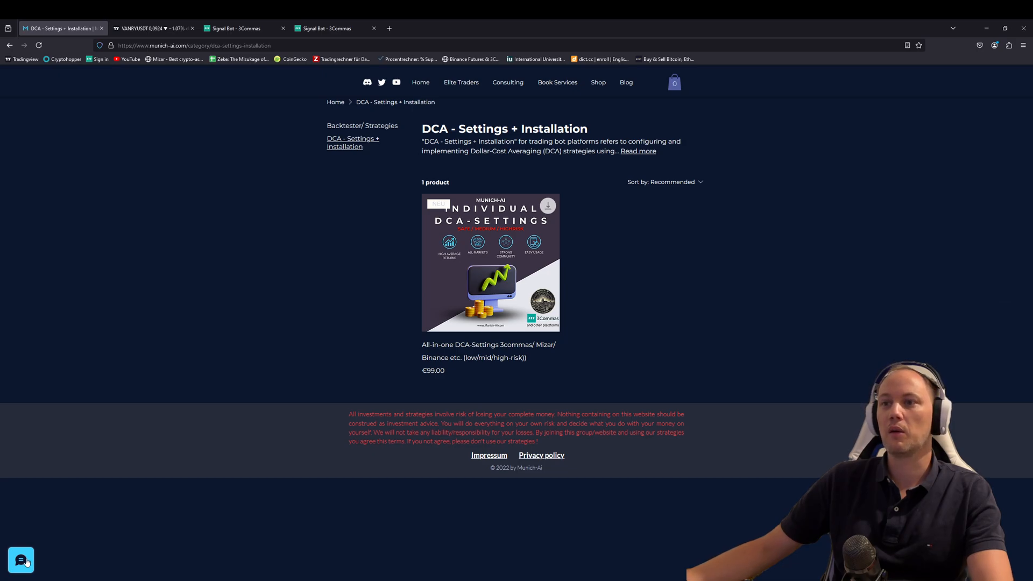
{"action": "mouse_move", "coordinate": [373, 326]}
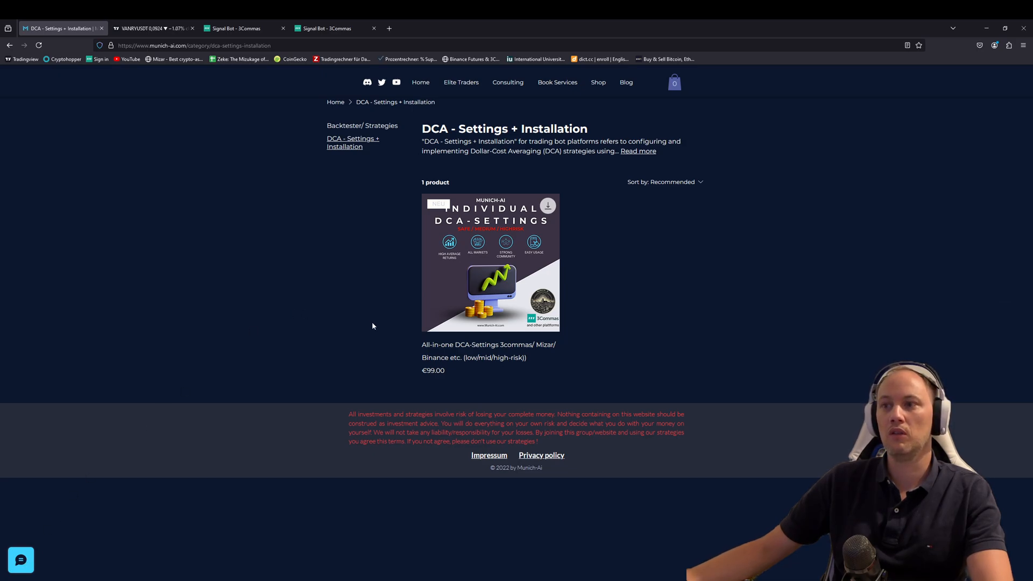